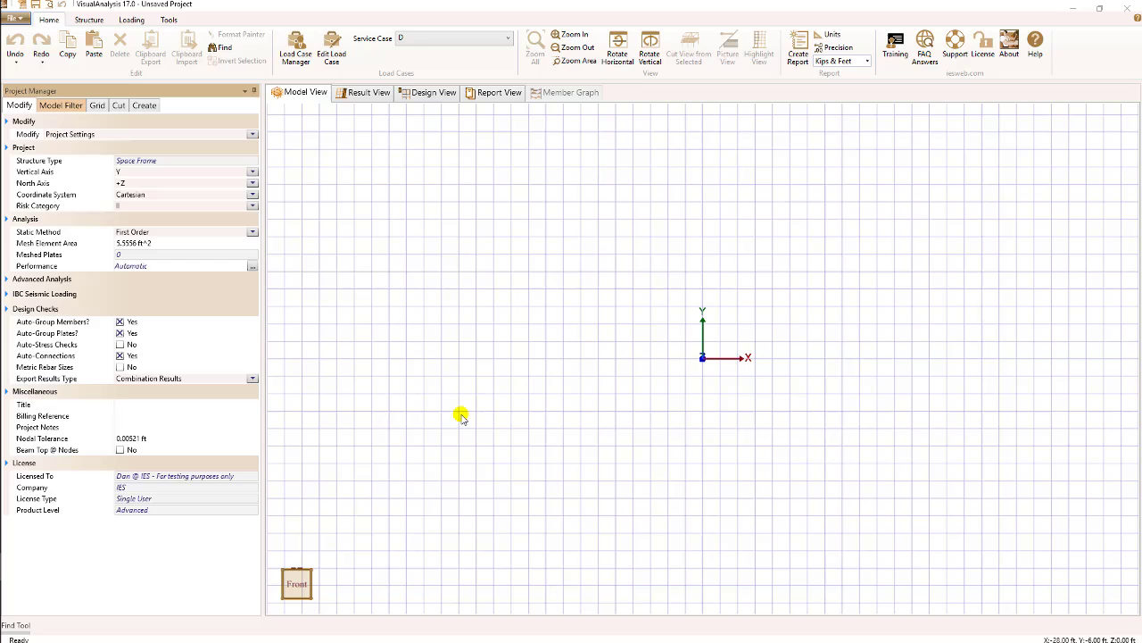
mouse_move(460, 411)
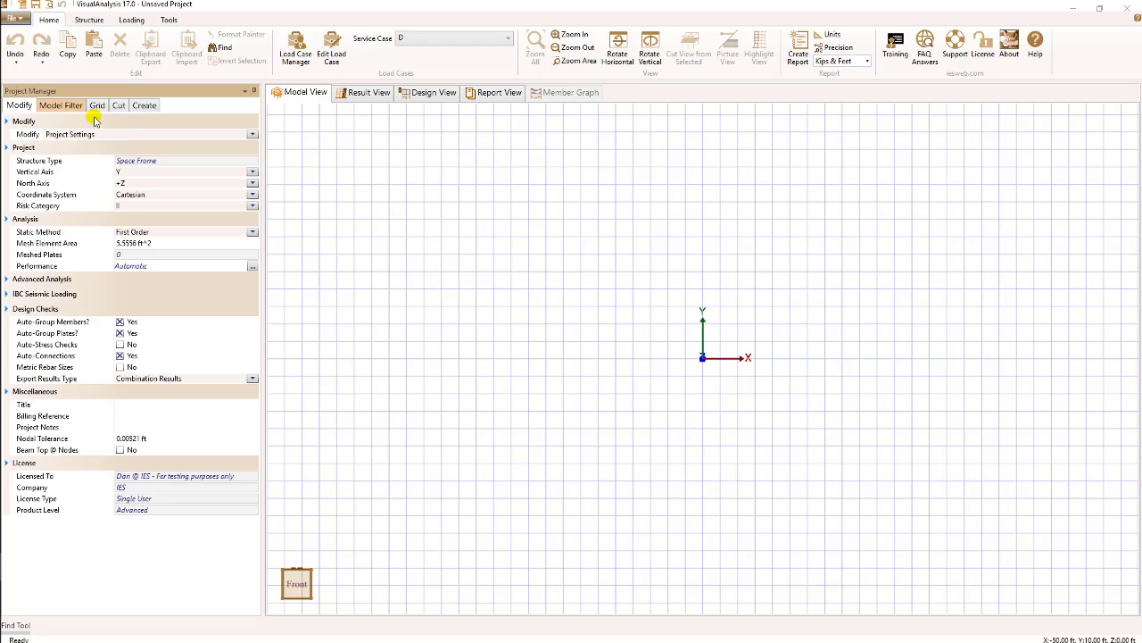
Step: Show the Structure ribbon with its member, area and plate drawing tools
left_click(90, 20)
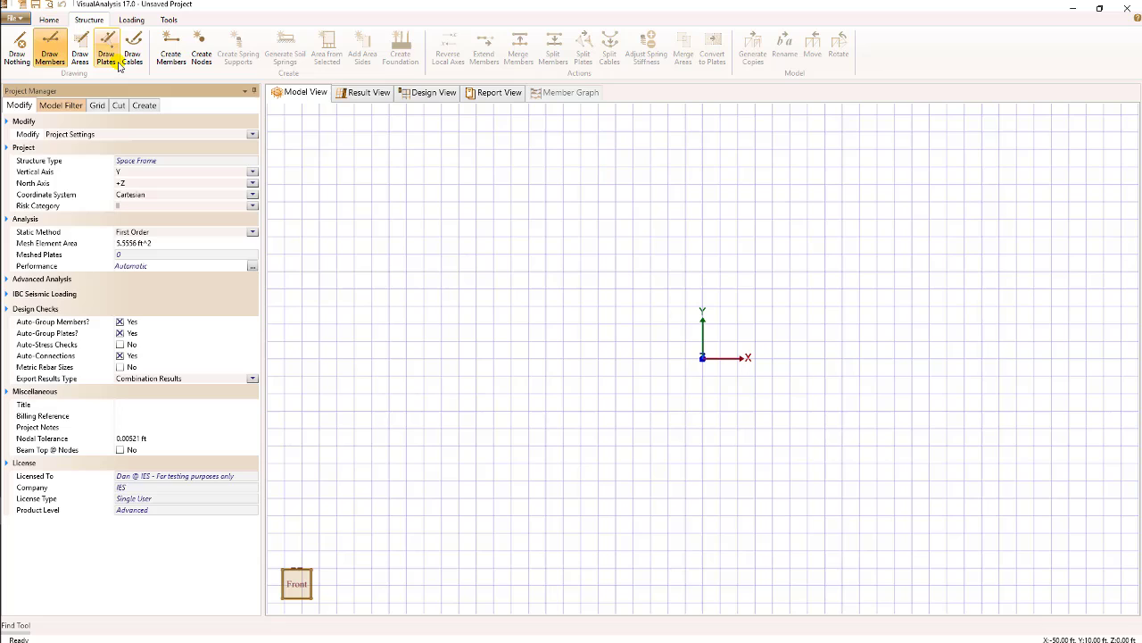
Step: Draw a rectangular concrete plate on the grid above and right of the origin
left_click(107, 50)
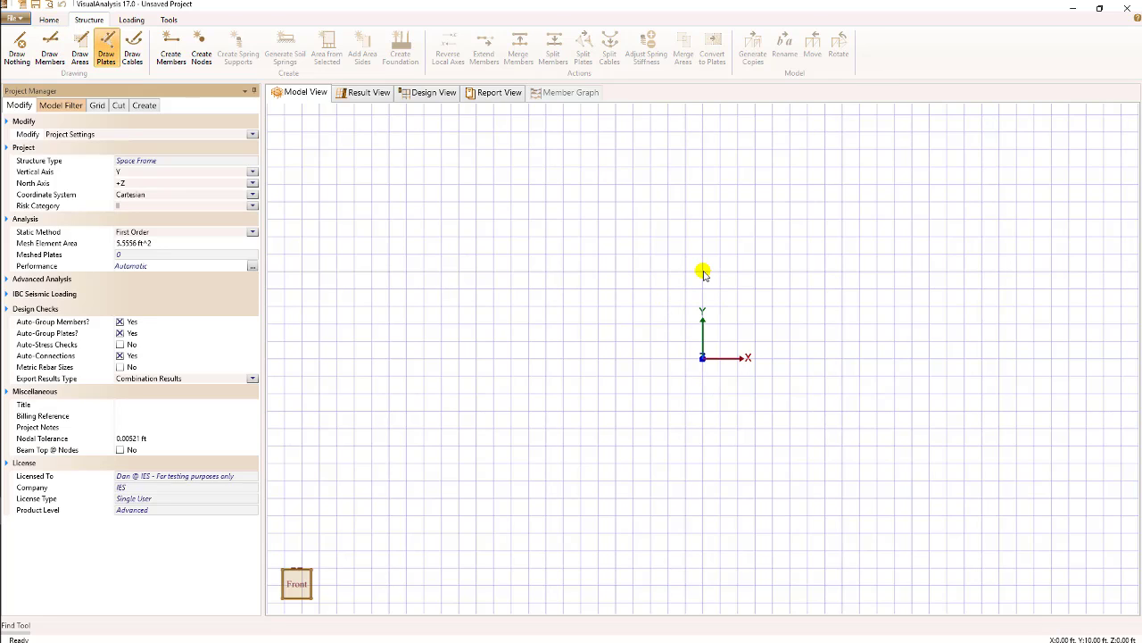
left_click_drag(703, 271, 861, 271)
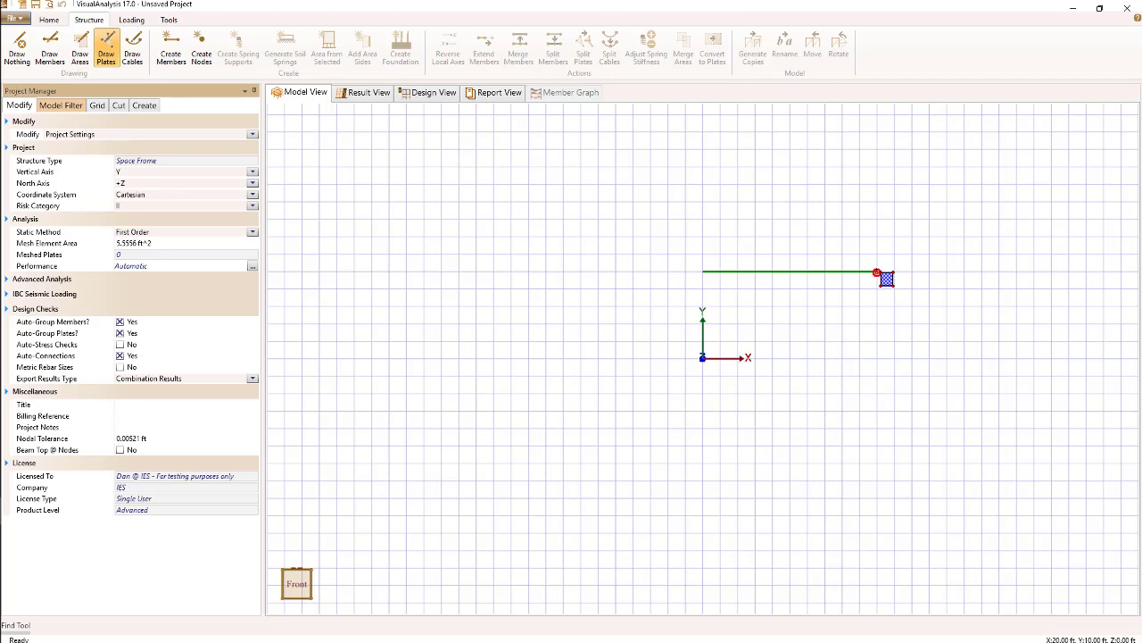
left_click_drag(878, 271, 878, 194)
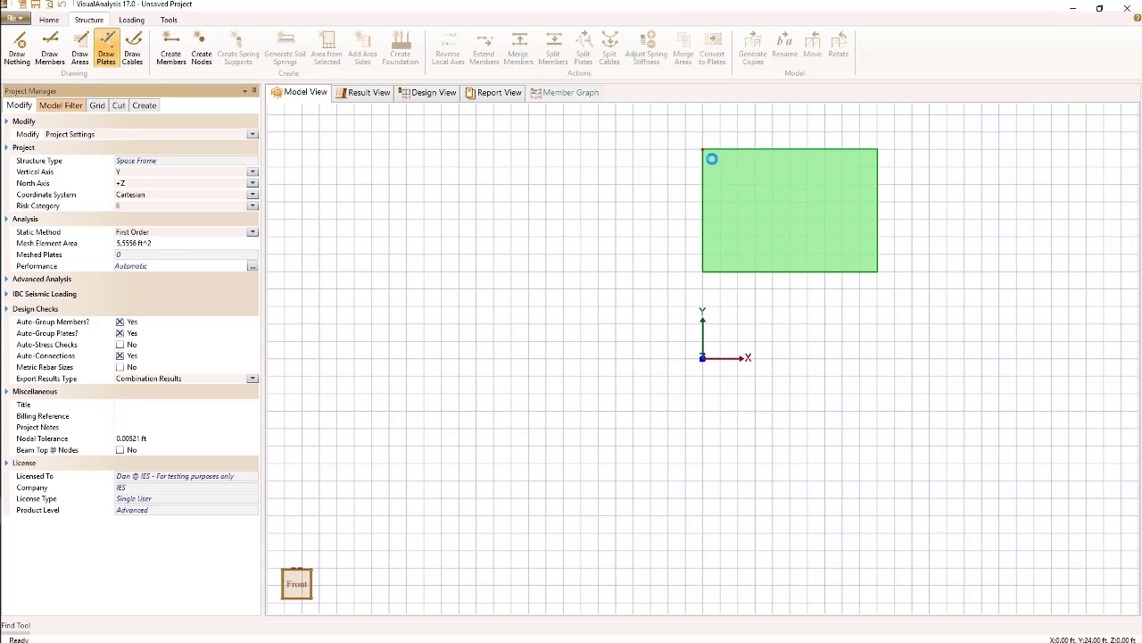
left_click(789, 210)
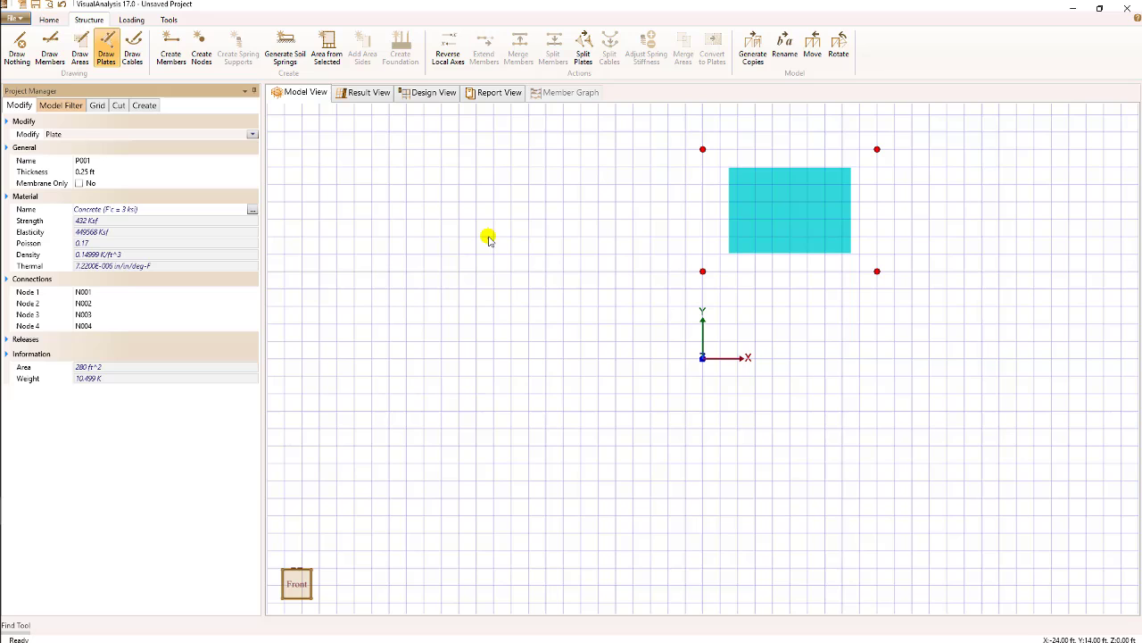
mouse_move(896, 401)
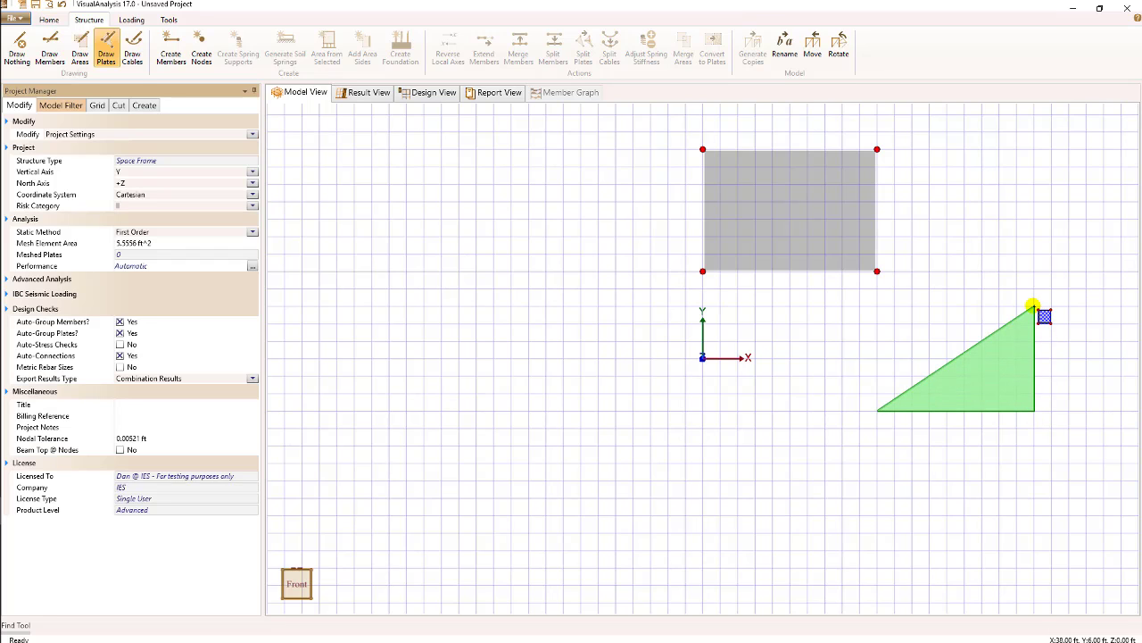
Step: Complete a right-triangle plate below and right of the rectangular plate
left_click(841, 395)
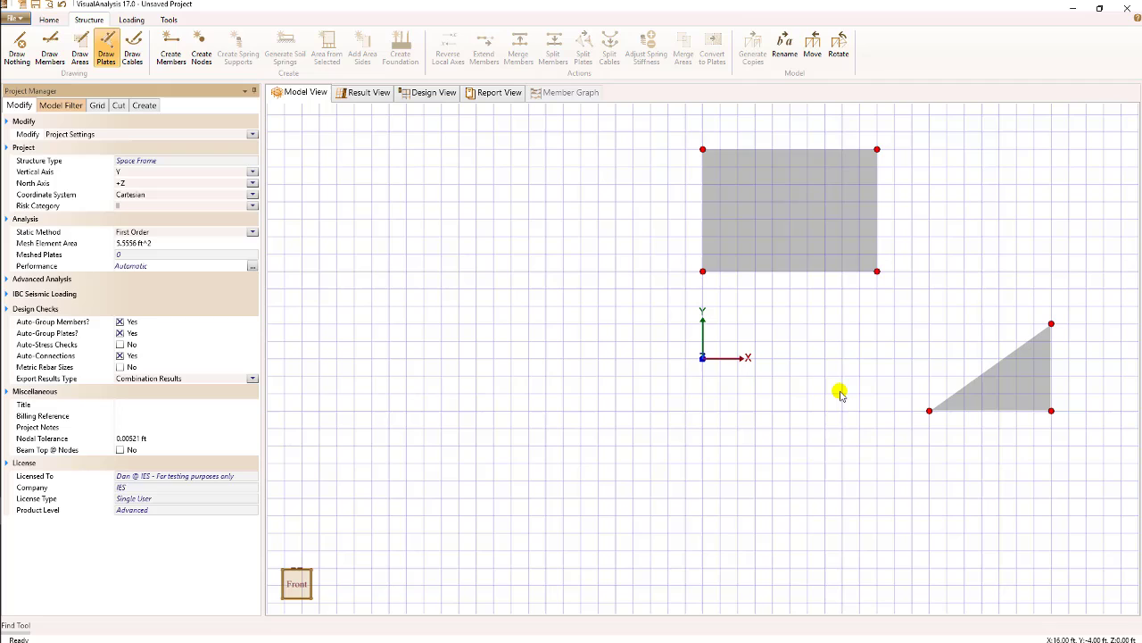
mouse_move(839, 361)
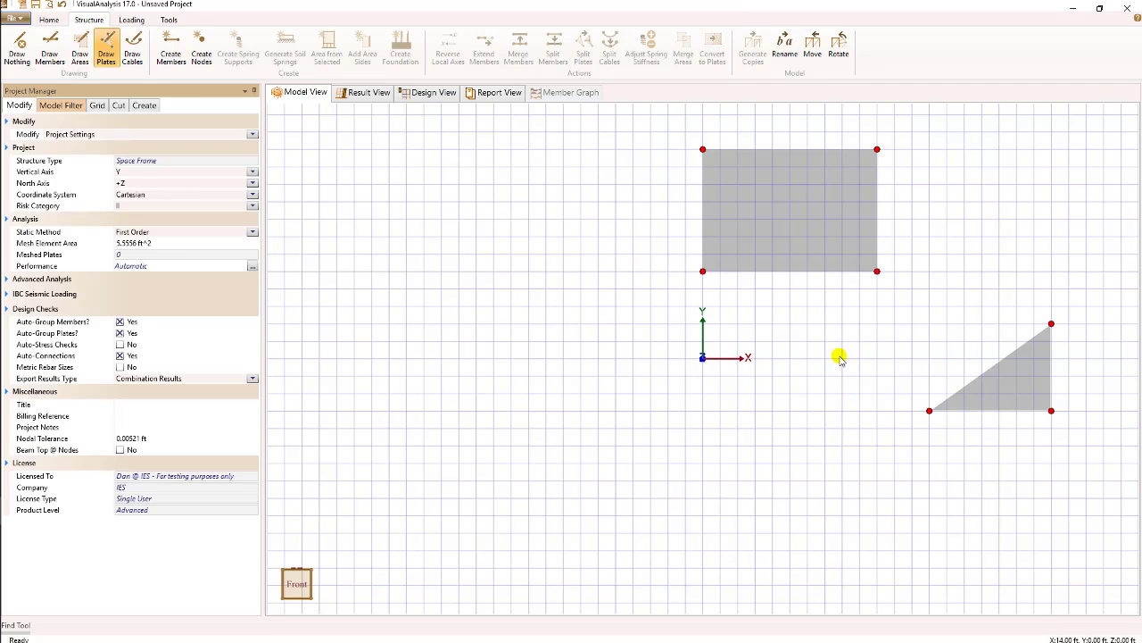
left_click(789, 211)
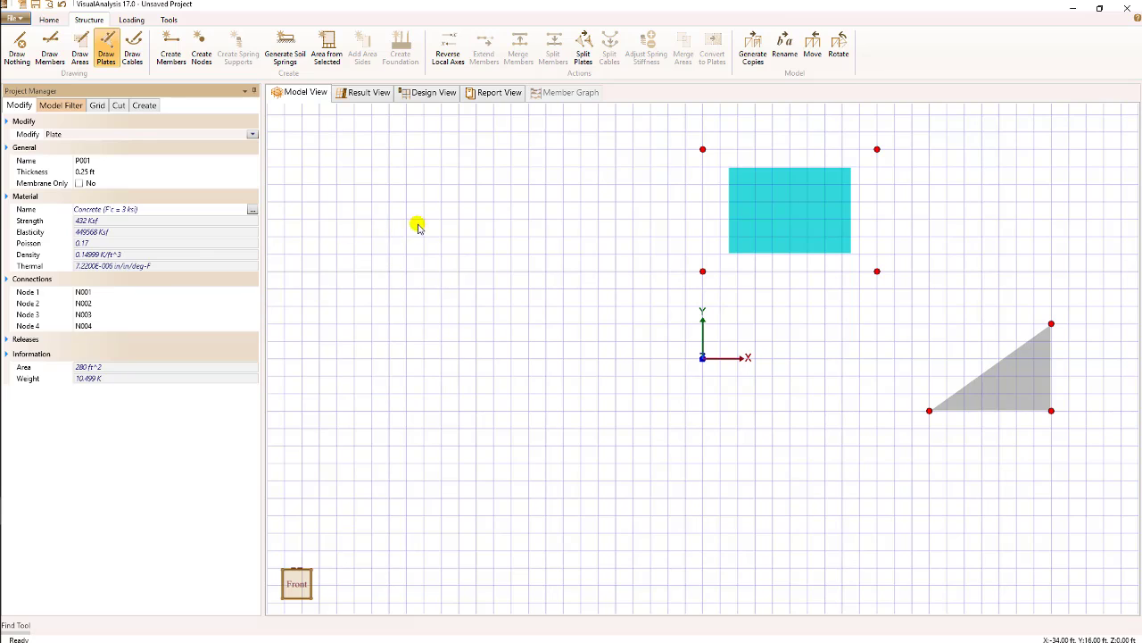
mouse_move(644, 207)
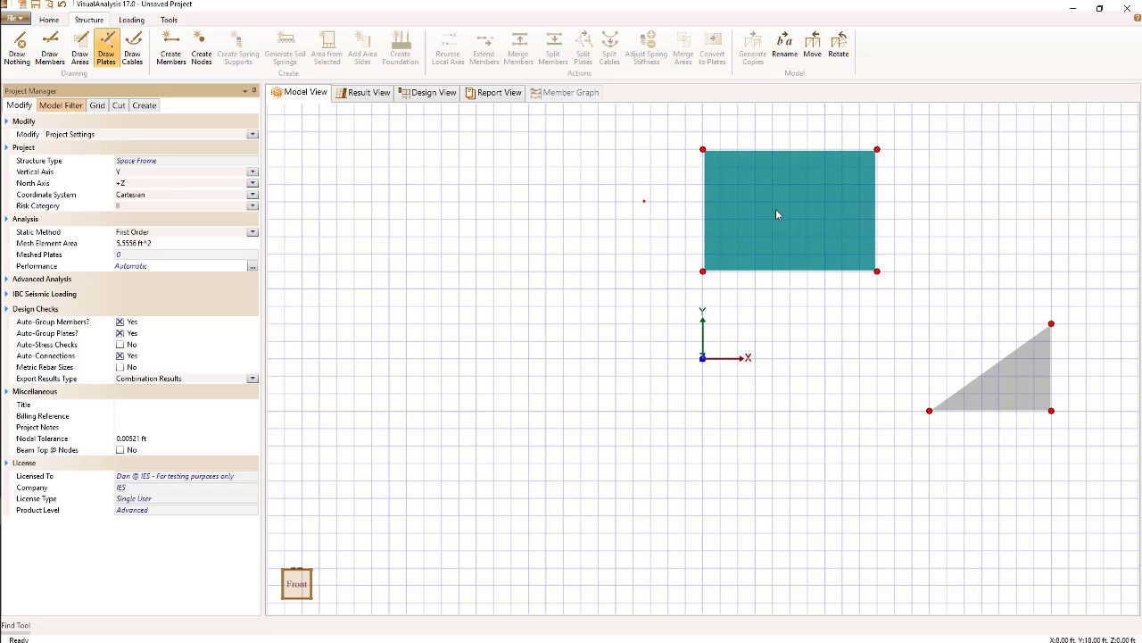
Step: Split the rectangular plate into 3 by 2 smaller plates
right_click(777, 214)
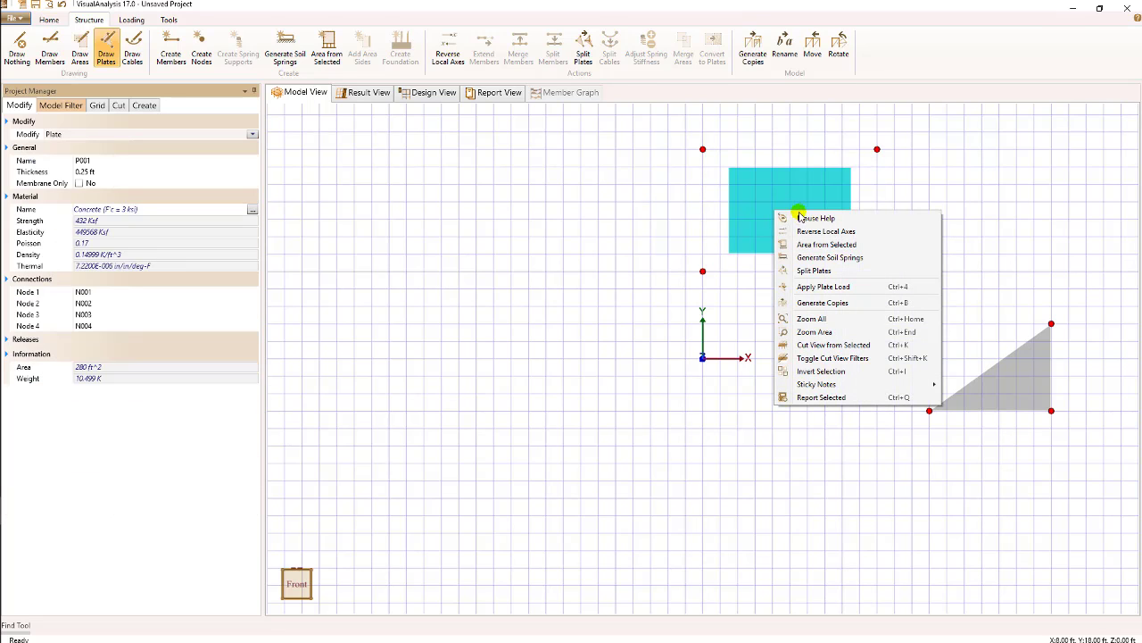
left_click(814, 272)
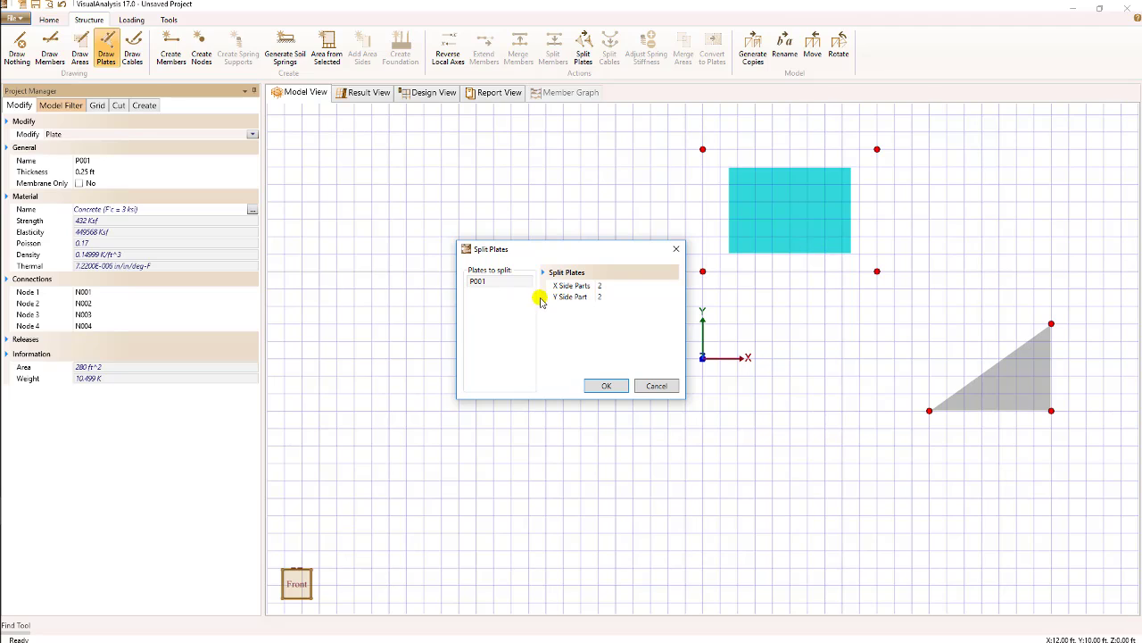
mouse_move(557, 286)
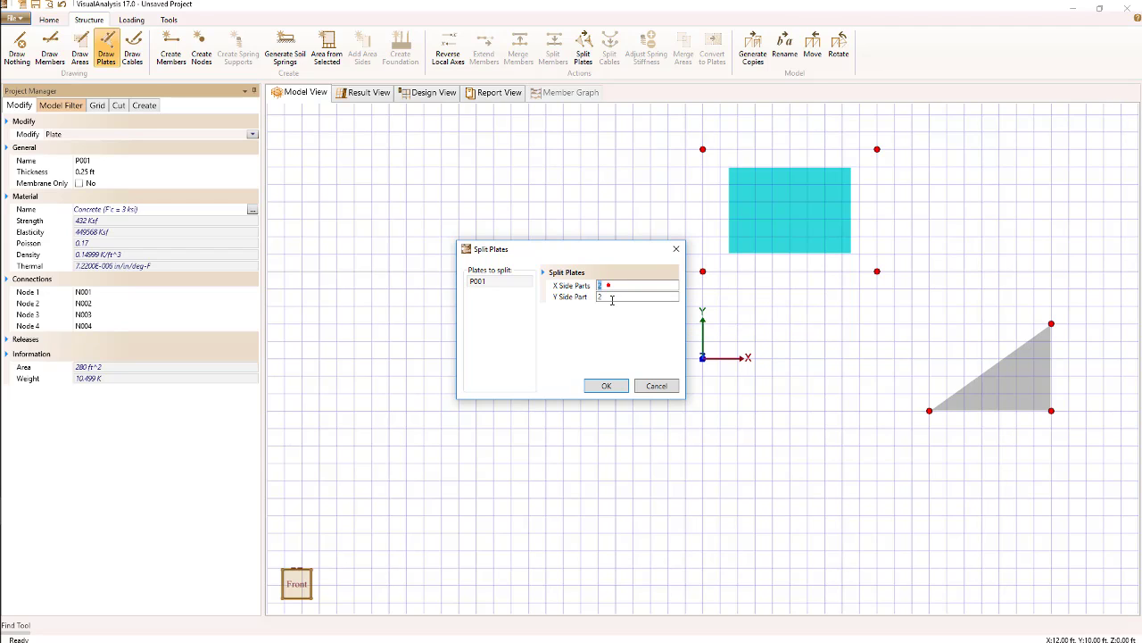
type("3")
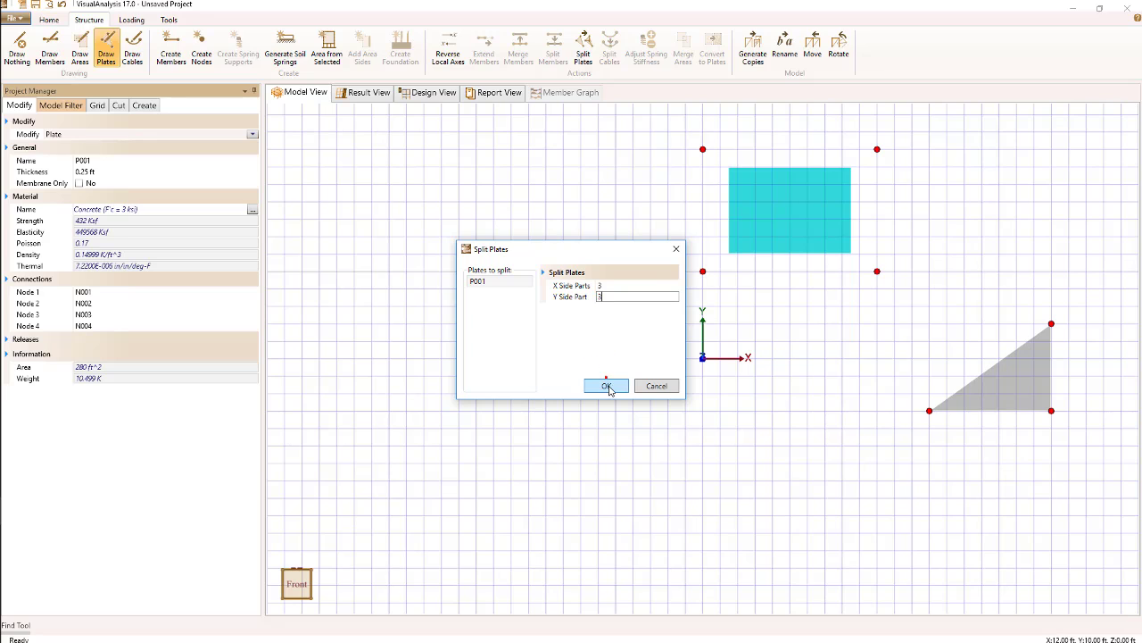
left_click(607, 386)
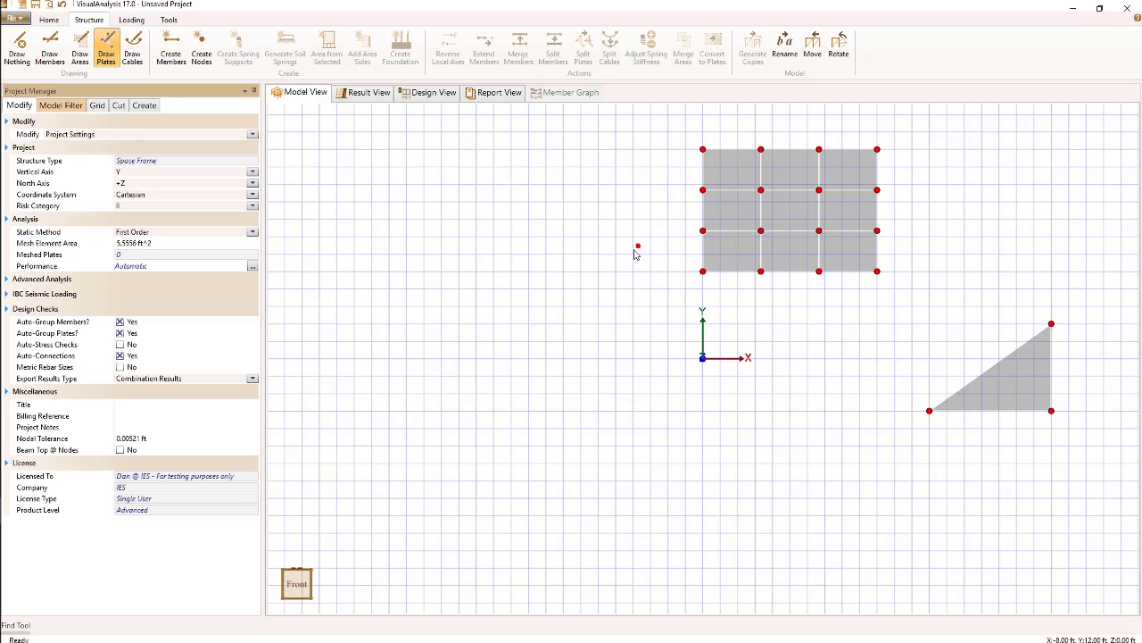
mouse_move(657, 166)
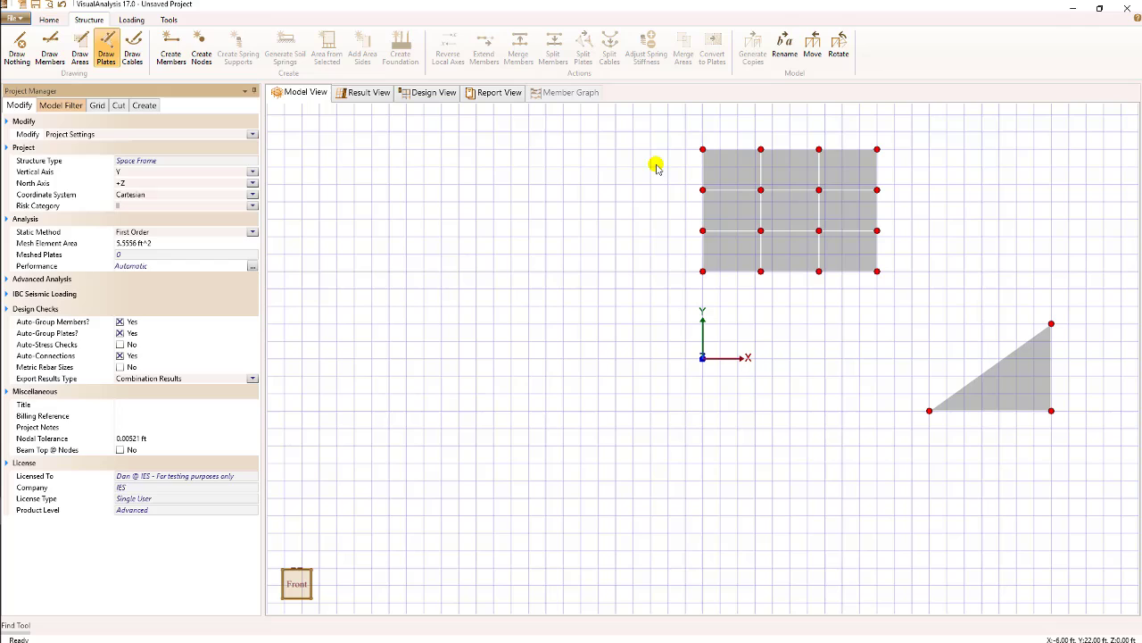
mouse_move(625, 177)
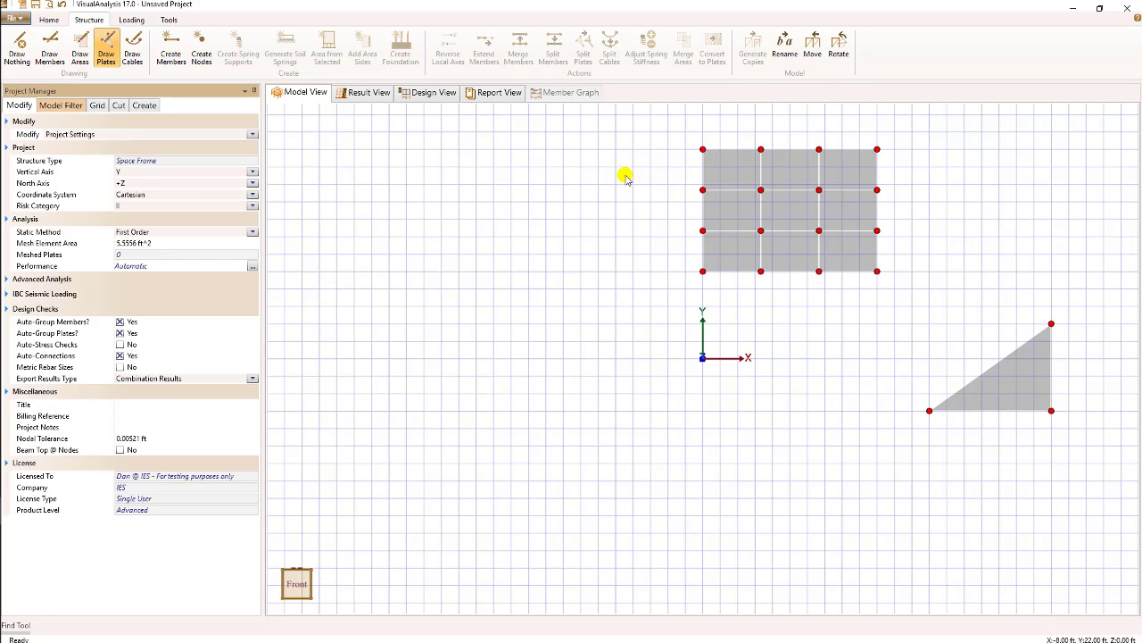
mouse_move(618, 182)
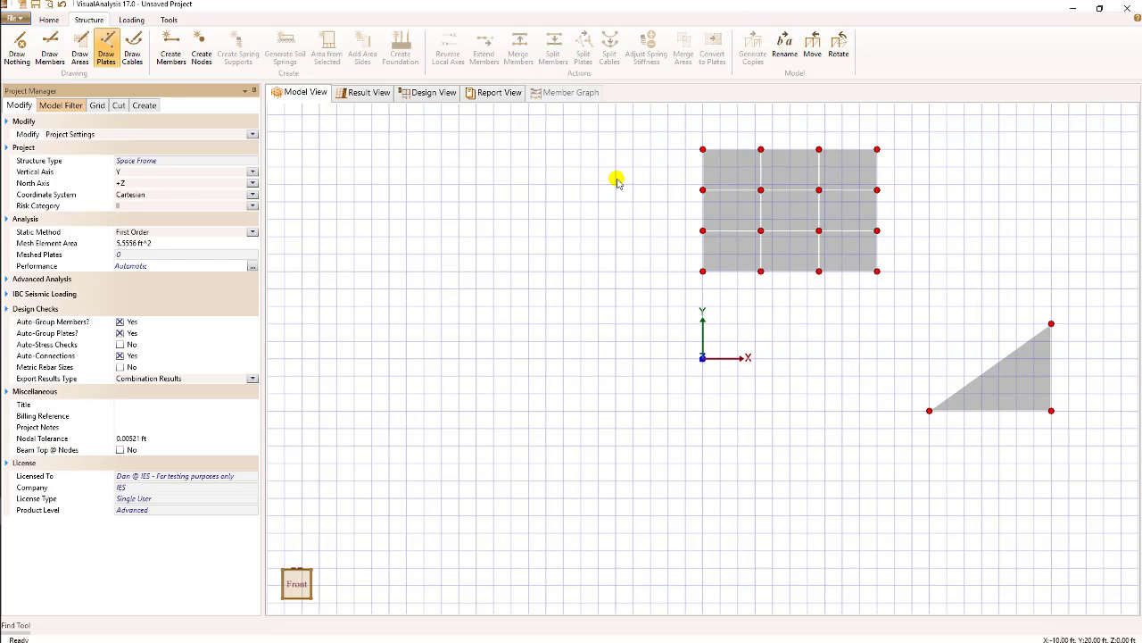
mouse_move(603, 212)
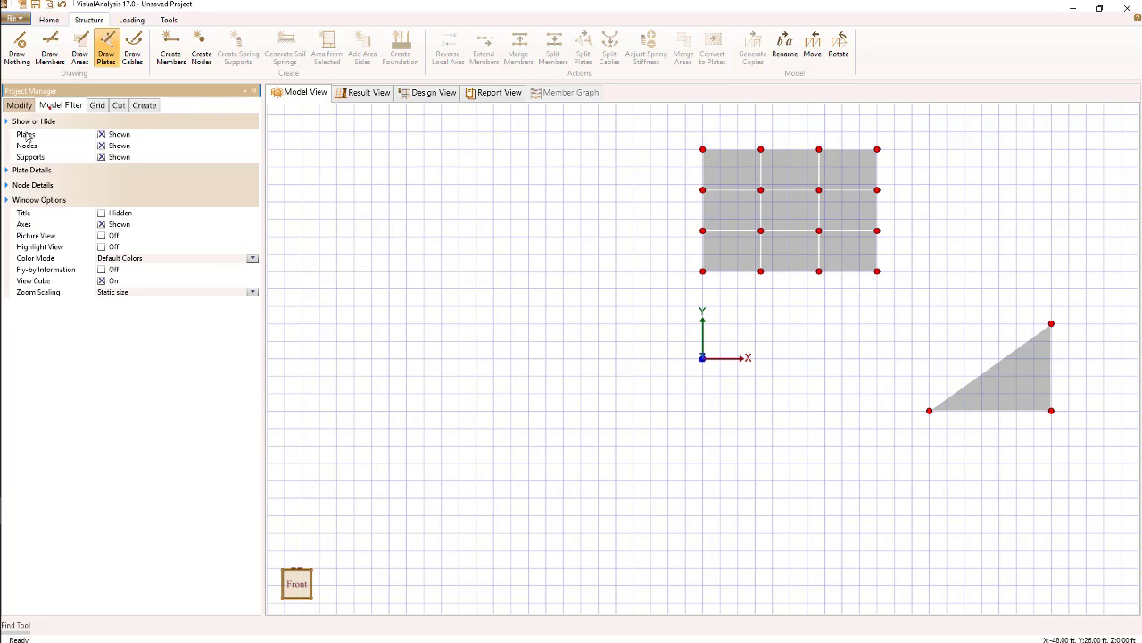
left_click(32, 170)
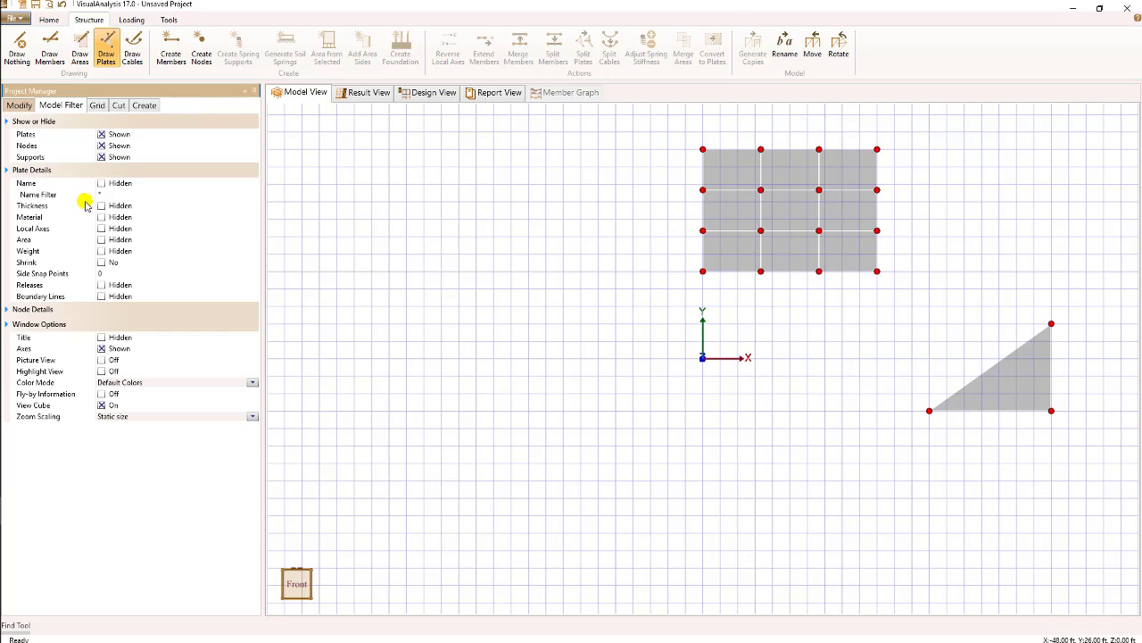
left_click(100, 229)
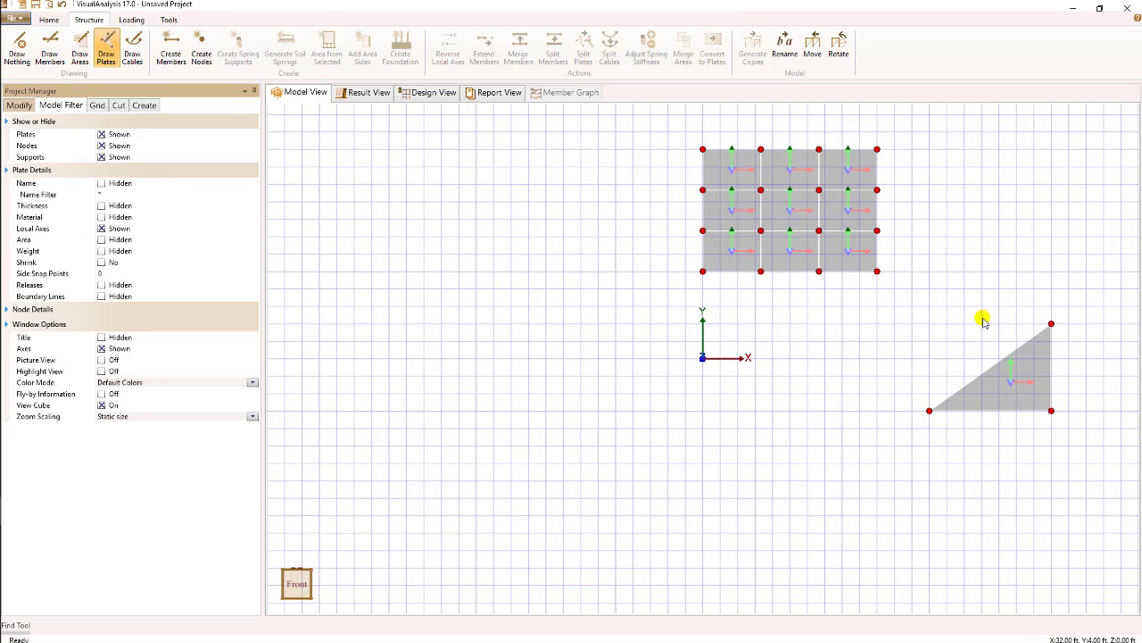
left_click(789, 211)
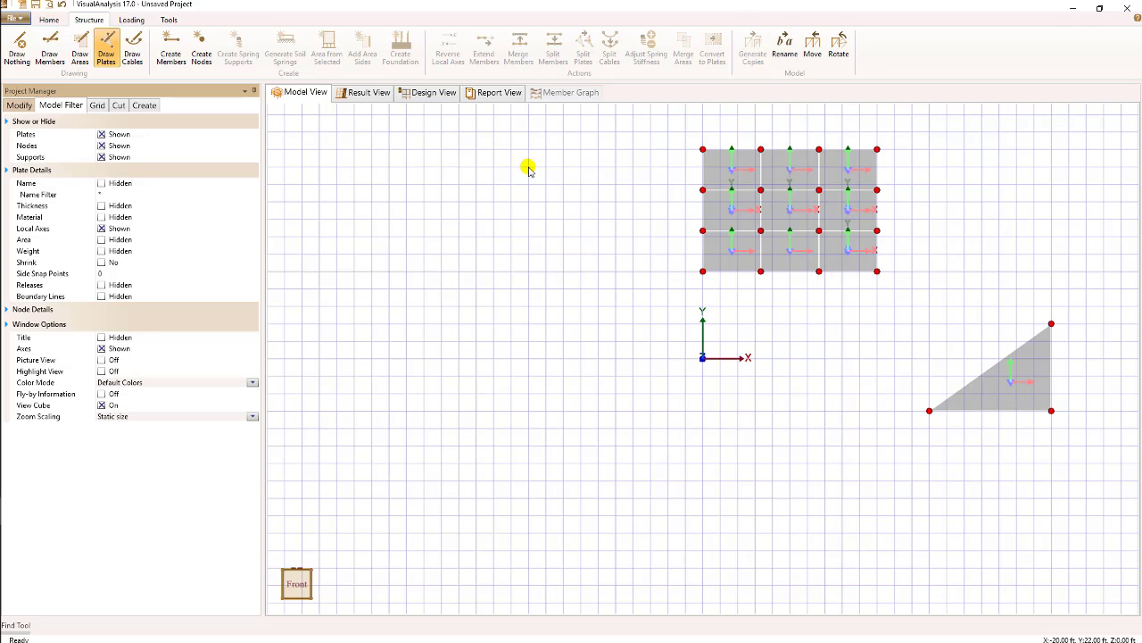
mouse_move(537, 221)
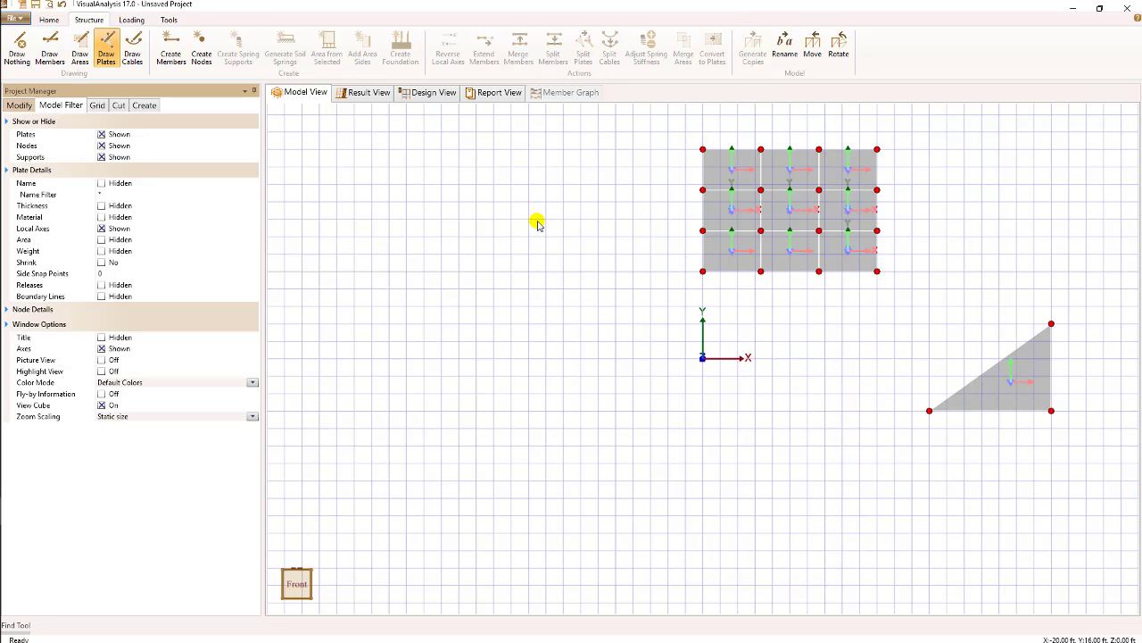
mouse_move(539, 223)
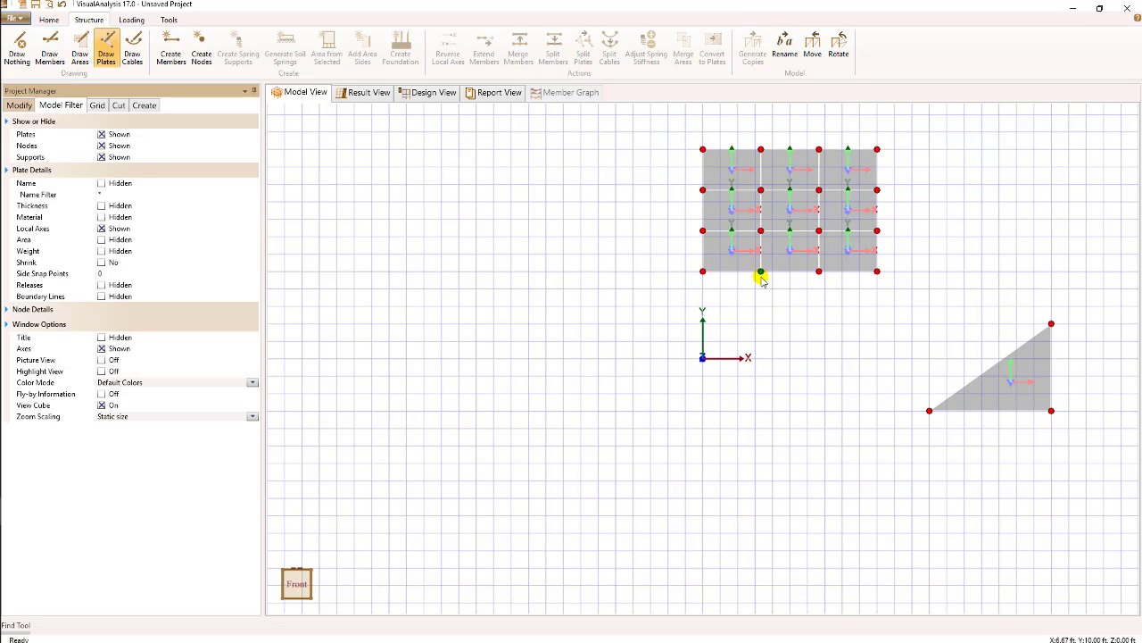
left_click(730, 250)
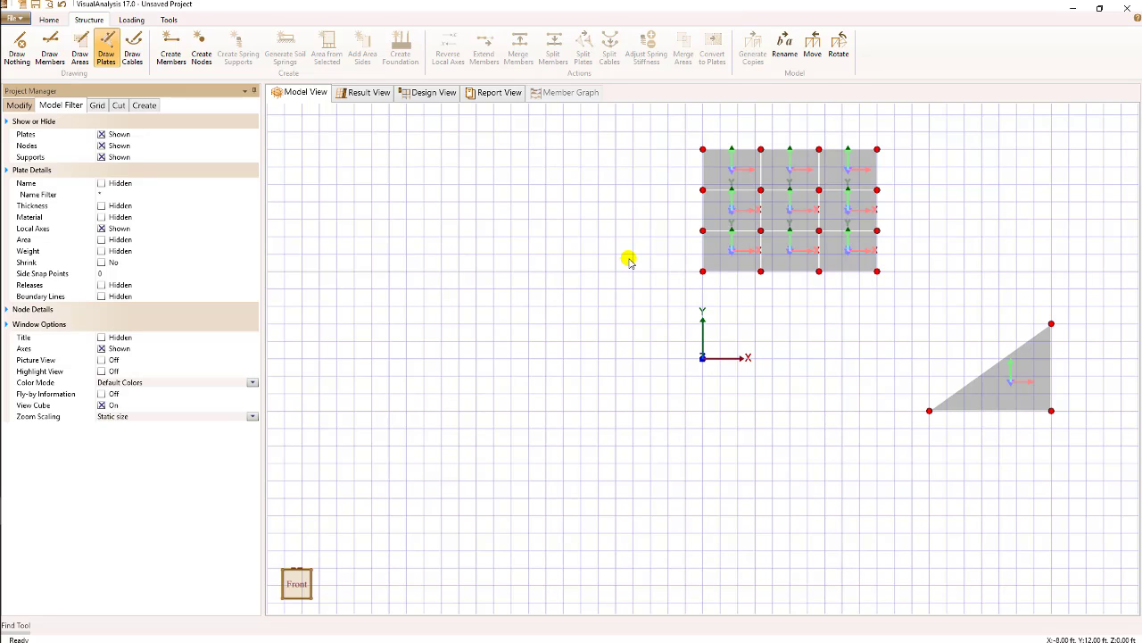
mouse_move(678, 266)
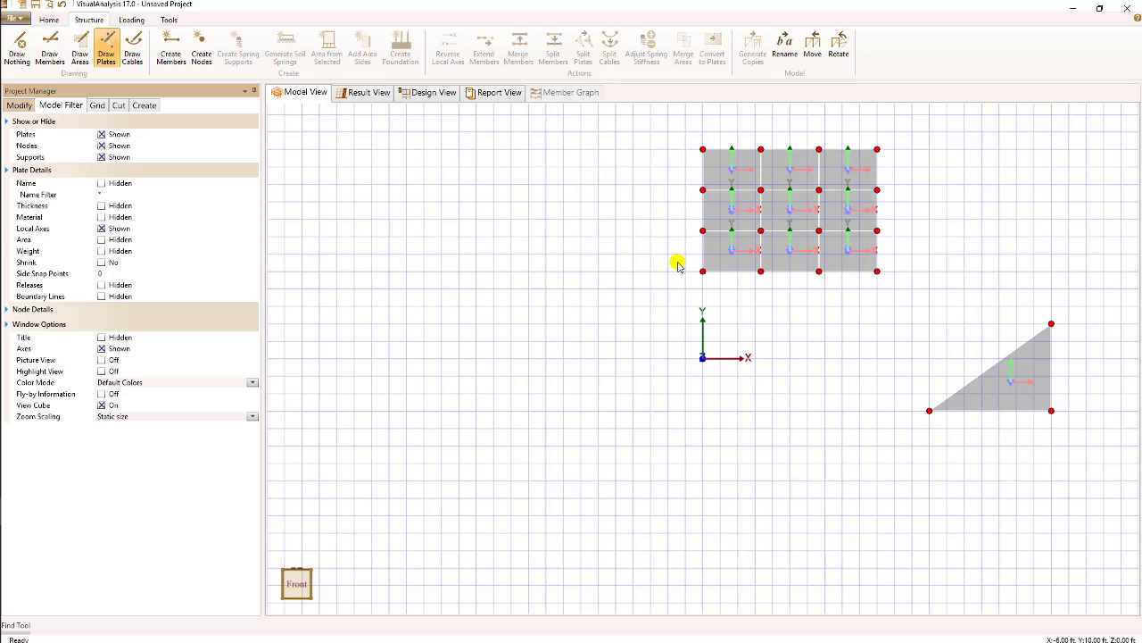
mouse_move(671, 257)
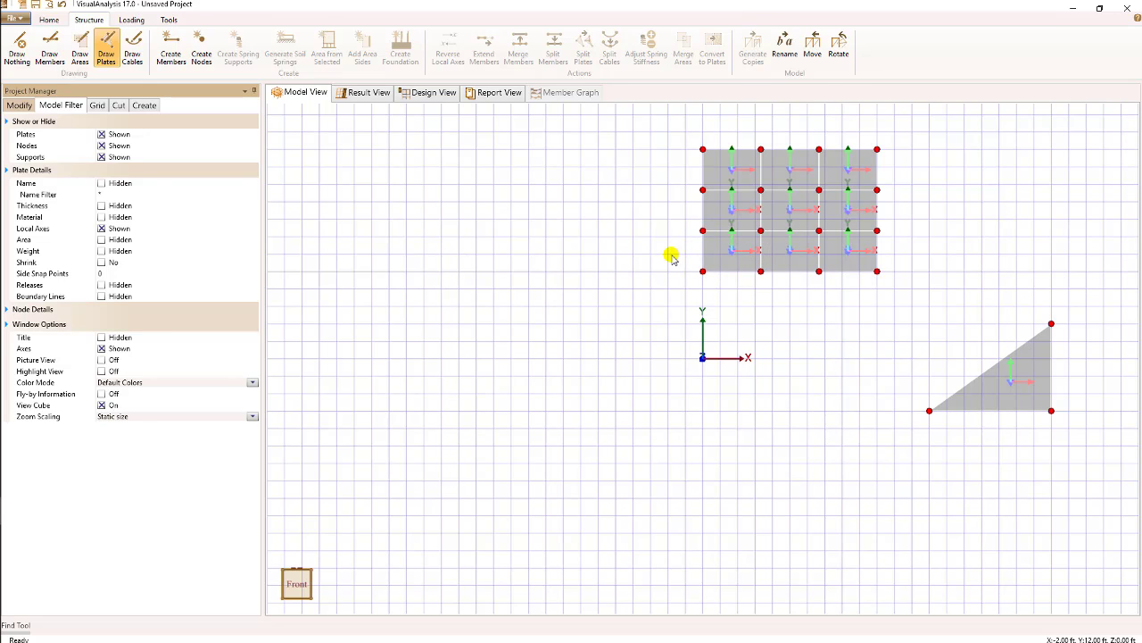
mouse_move(664, 261)
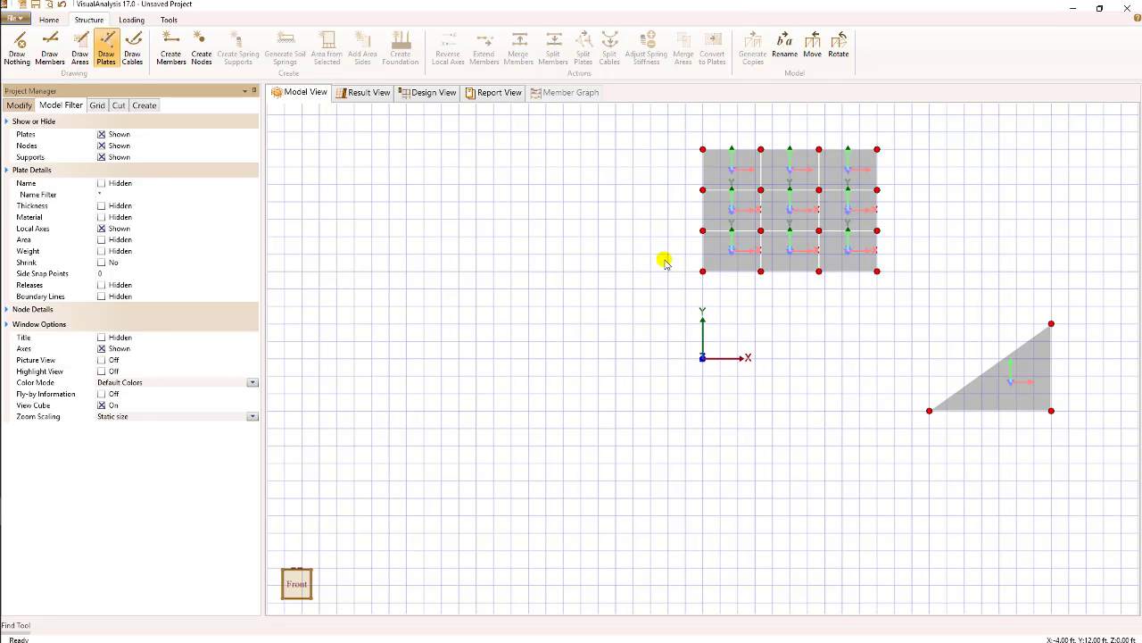
mouse_move(647, 259)
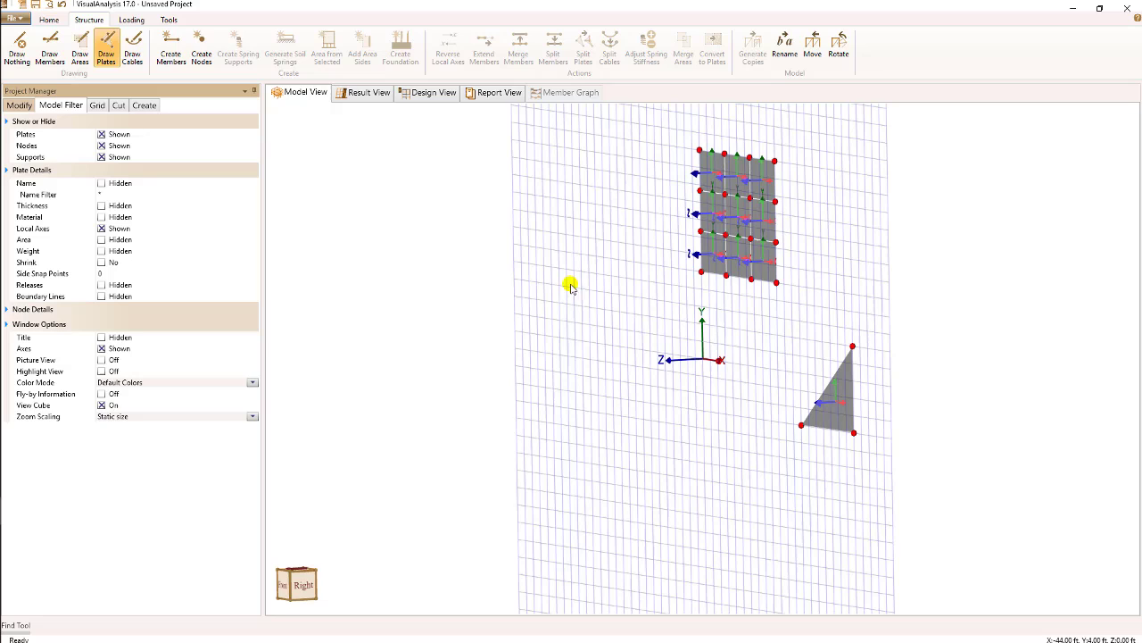
mouse_move(638, 271)
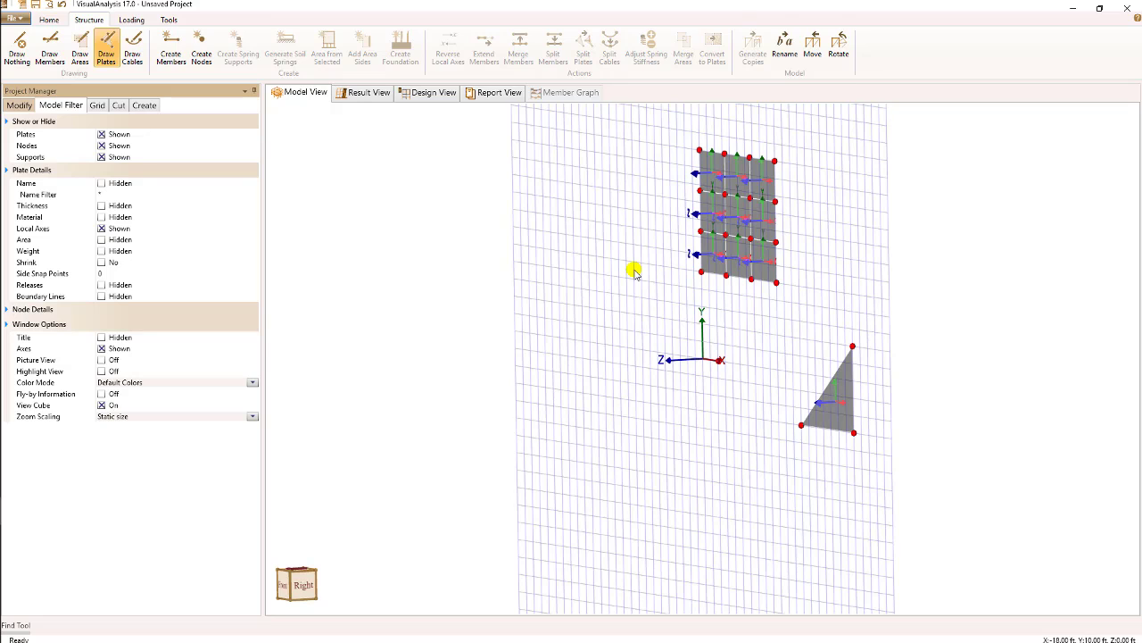
left_click(711, 254)
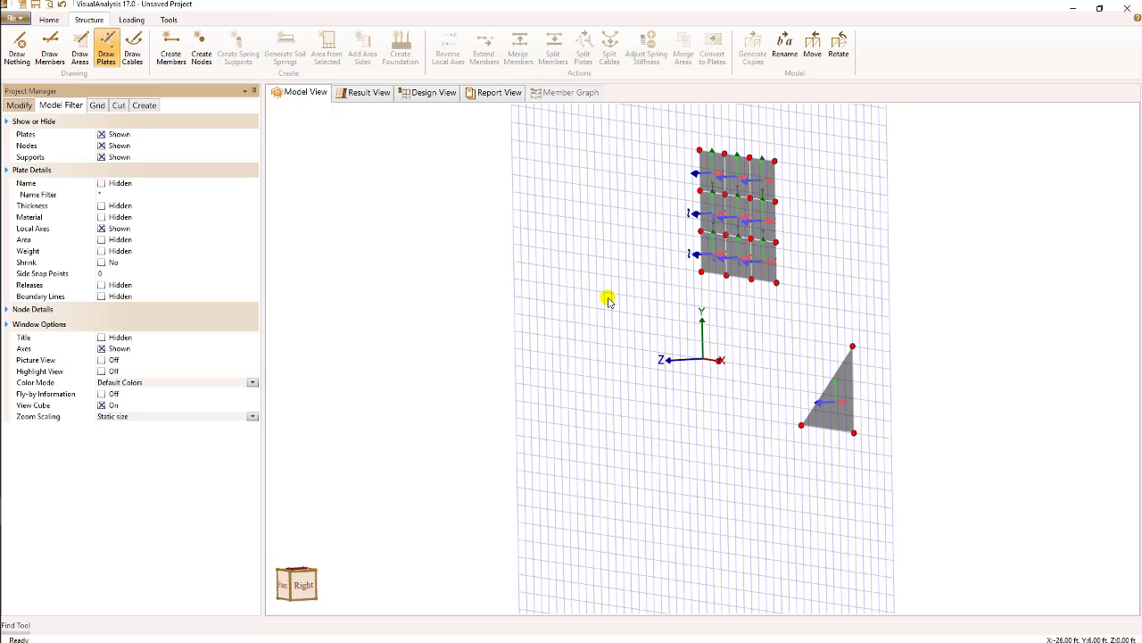
mouse_move(662, 266)
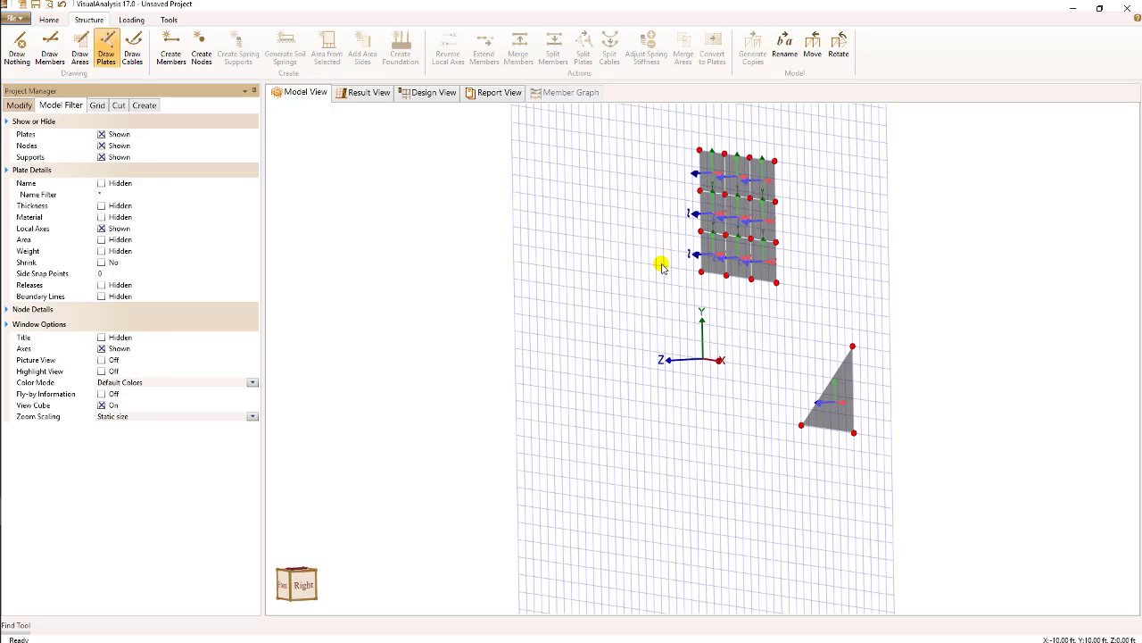
left_click(718, 261)
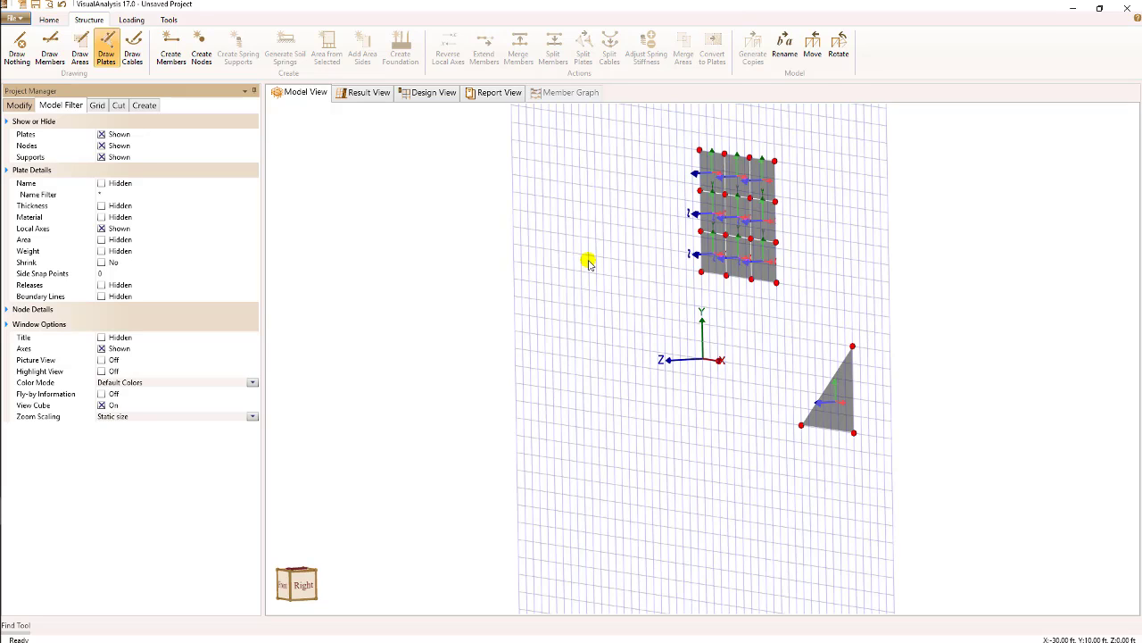
mouse_move(596, 269)
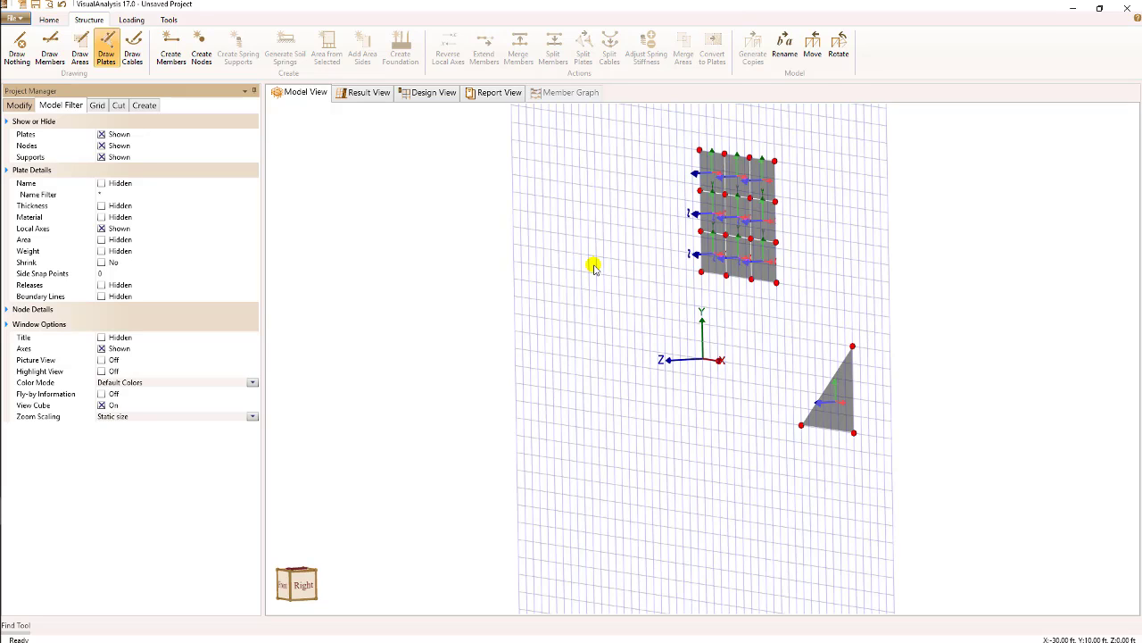
mouse_move(593, 267)
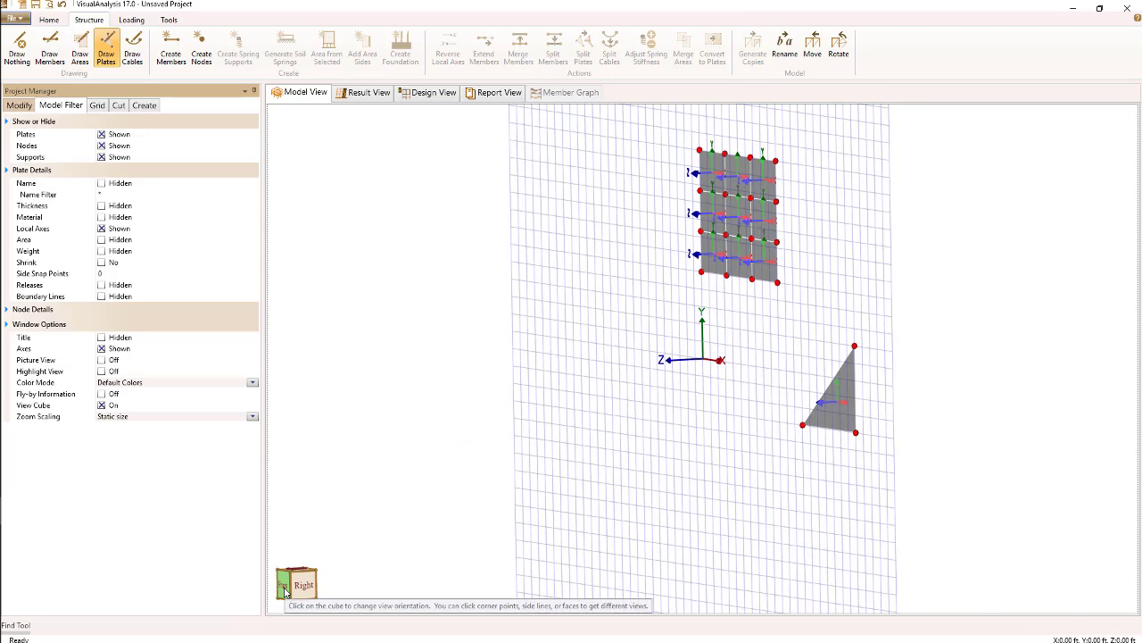
left_click(303, 583)
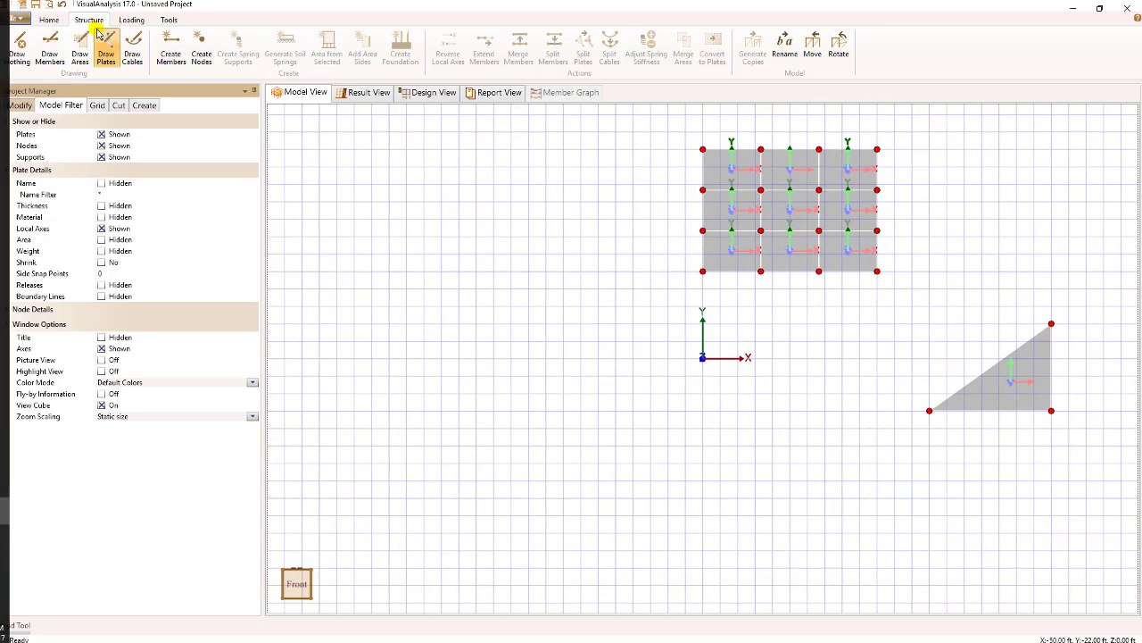
Step: Start a new empty project without saving, showing the Create tree of generators
left_click(16, 20)
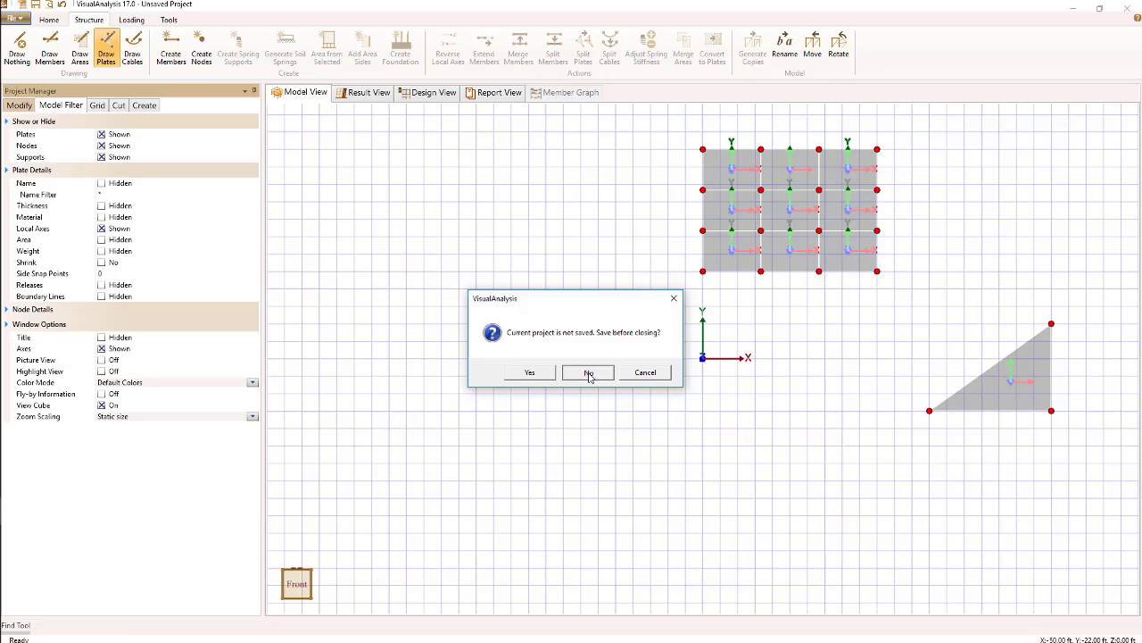
left_click(587, 373)
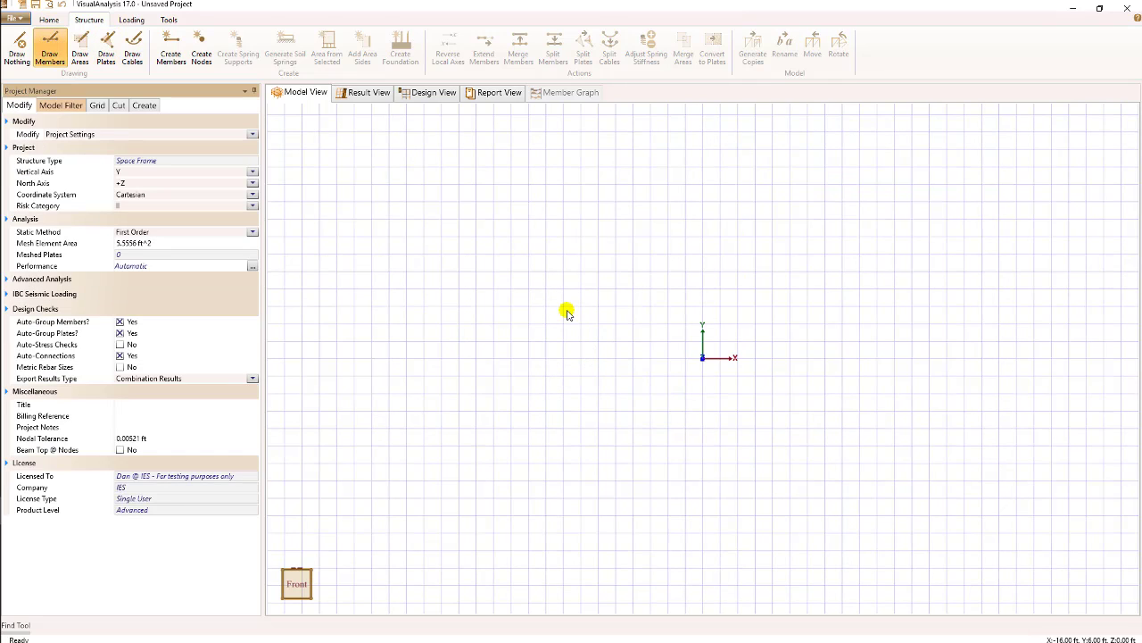
left_click(143, 105)
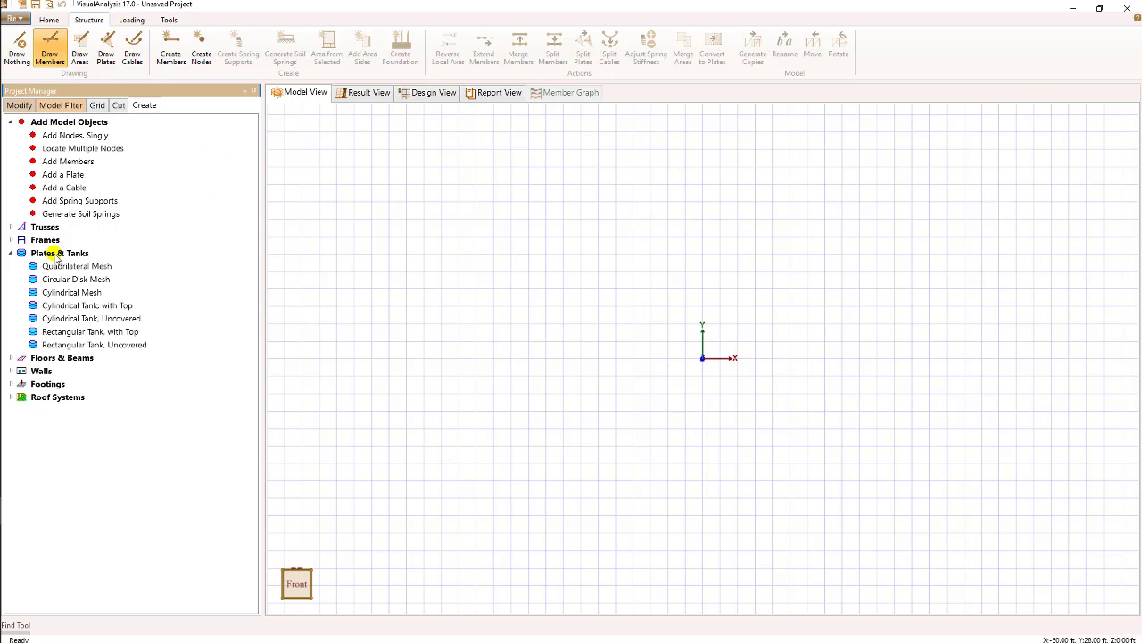
mouse_move(93, 345)
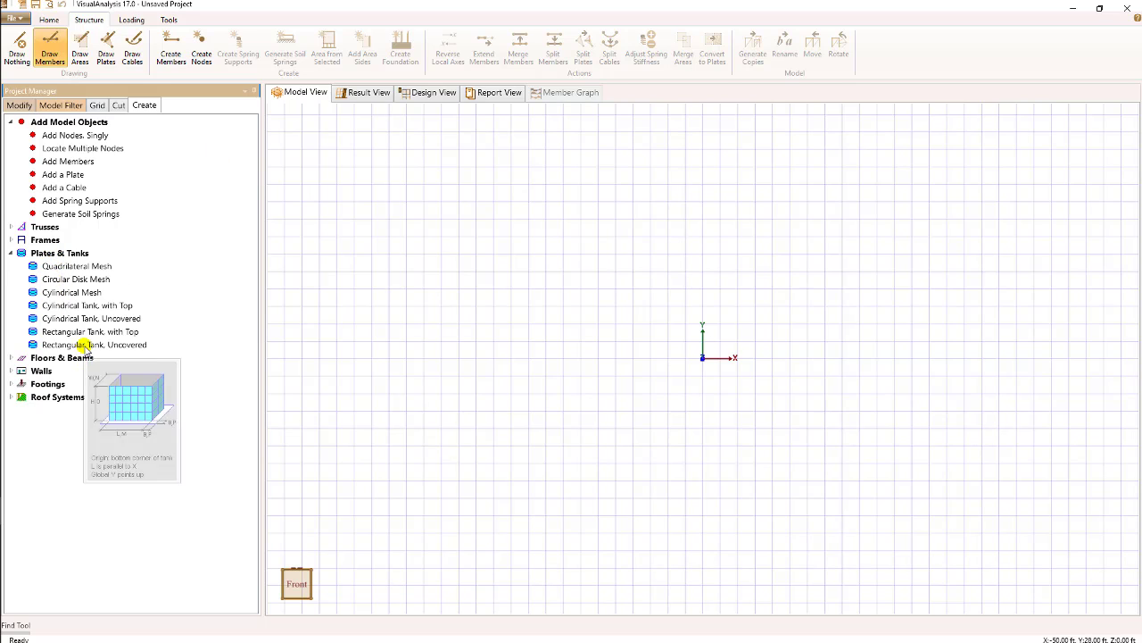
mouse_move(100, 293)
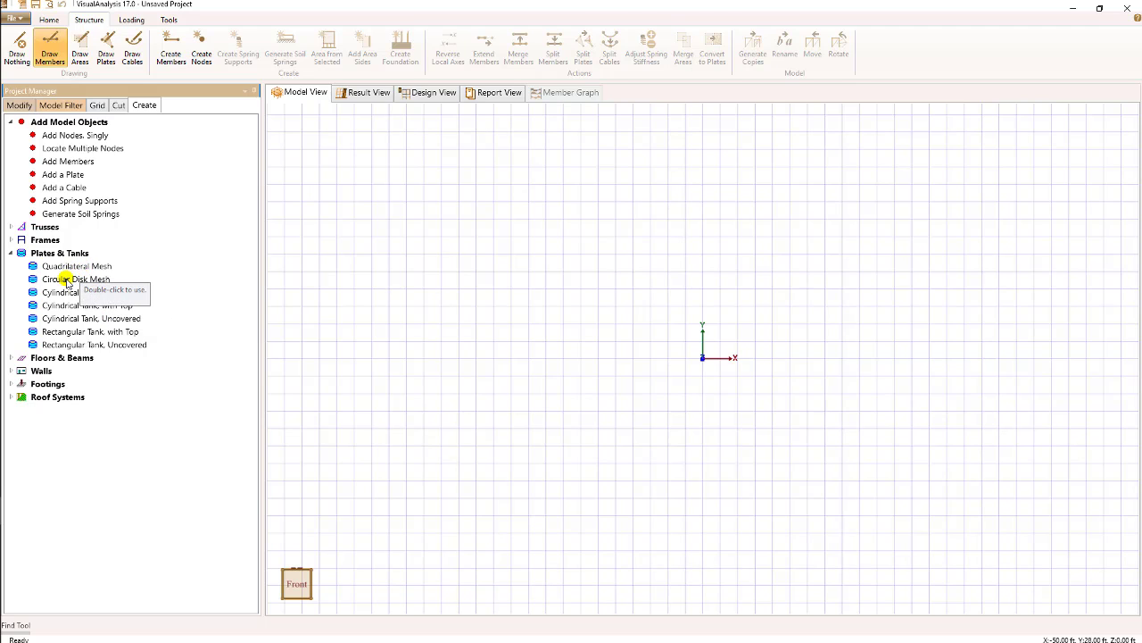
Step: Launch the Circular Disk Mesh generator from Plates & Tanks
double_click(75, 279)
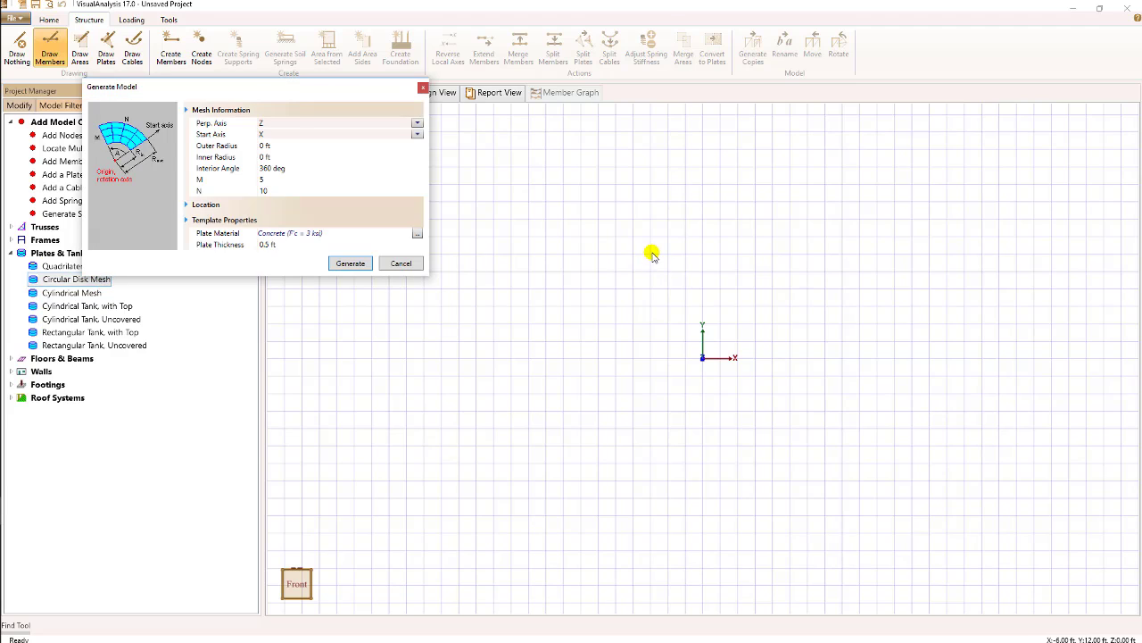
mouse_move(292, 86)
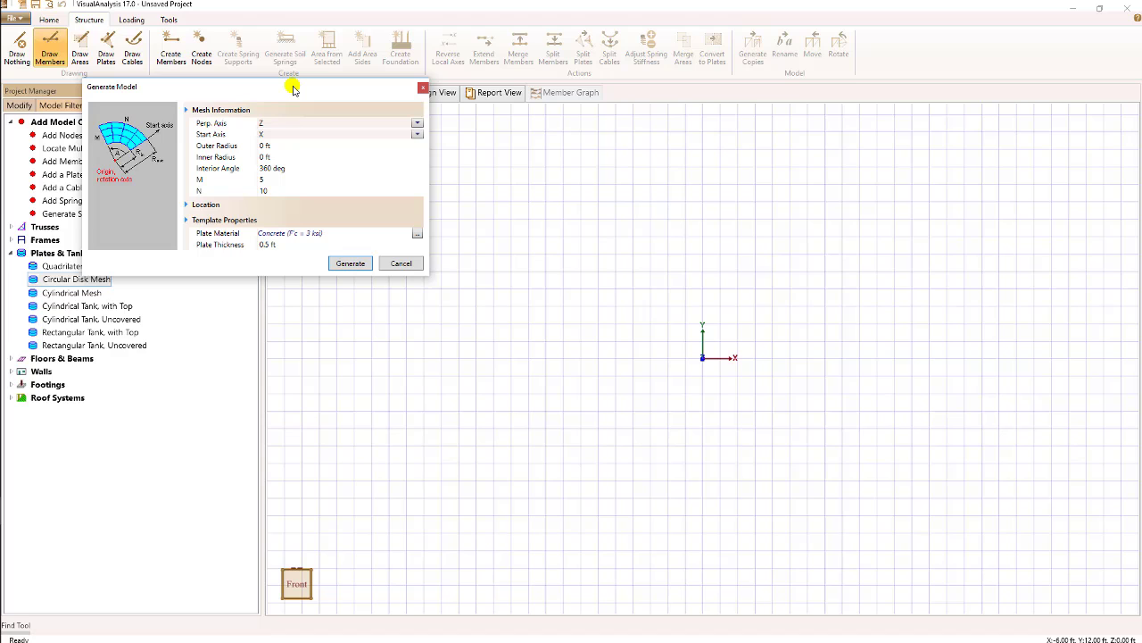
mouse_move(268, 124)
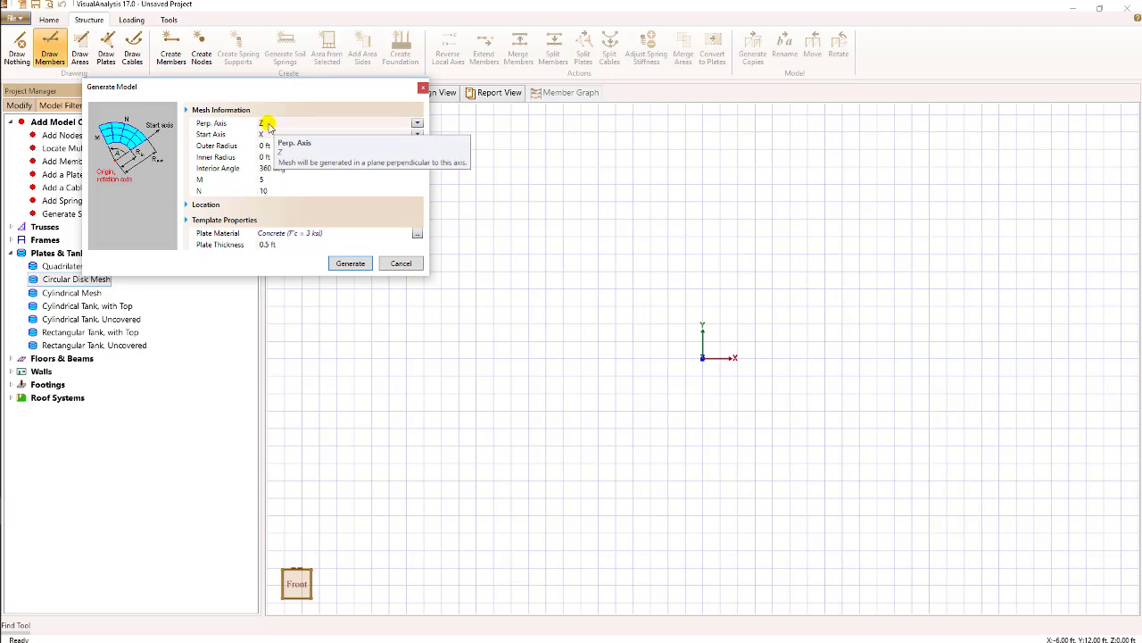
mouse_move(307, 209)
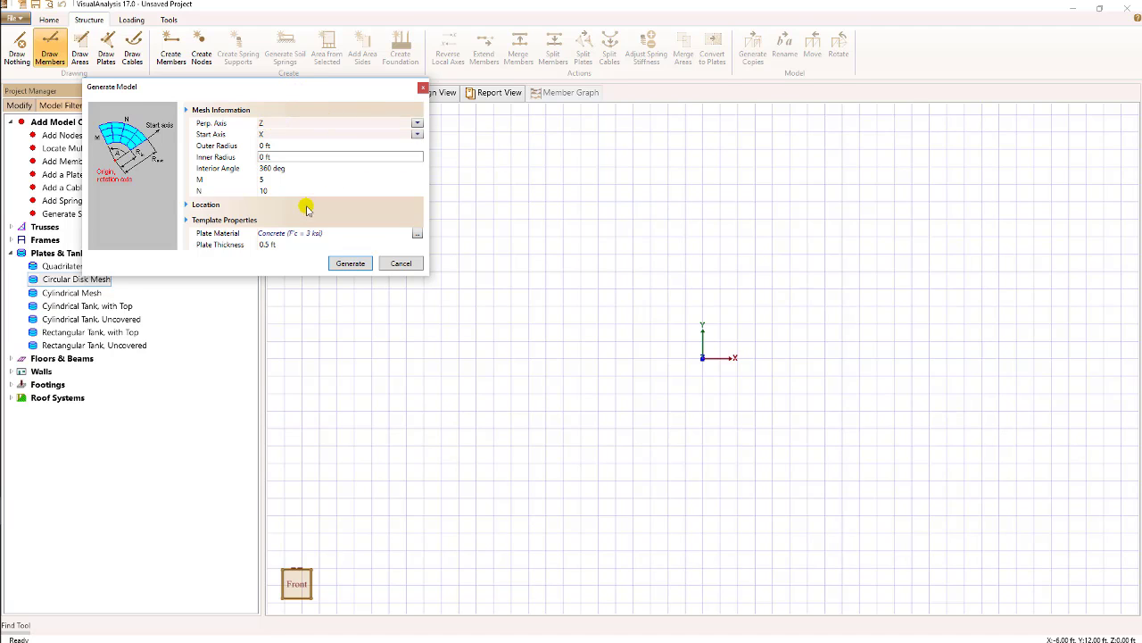
Step: Generate a concrete disk mesh with 10 ft outer radius and radial elements checked
left_click(339, 147)
type("1")
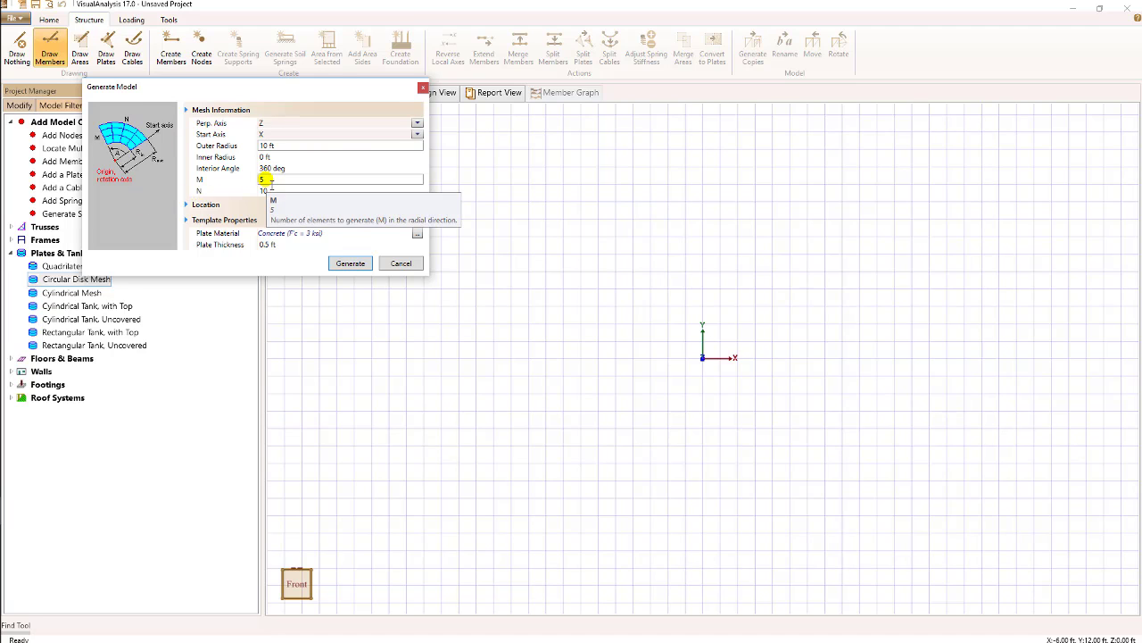
left_click(339, 189)
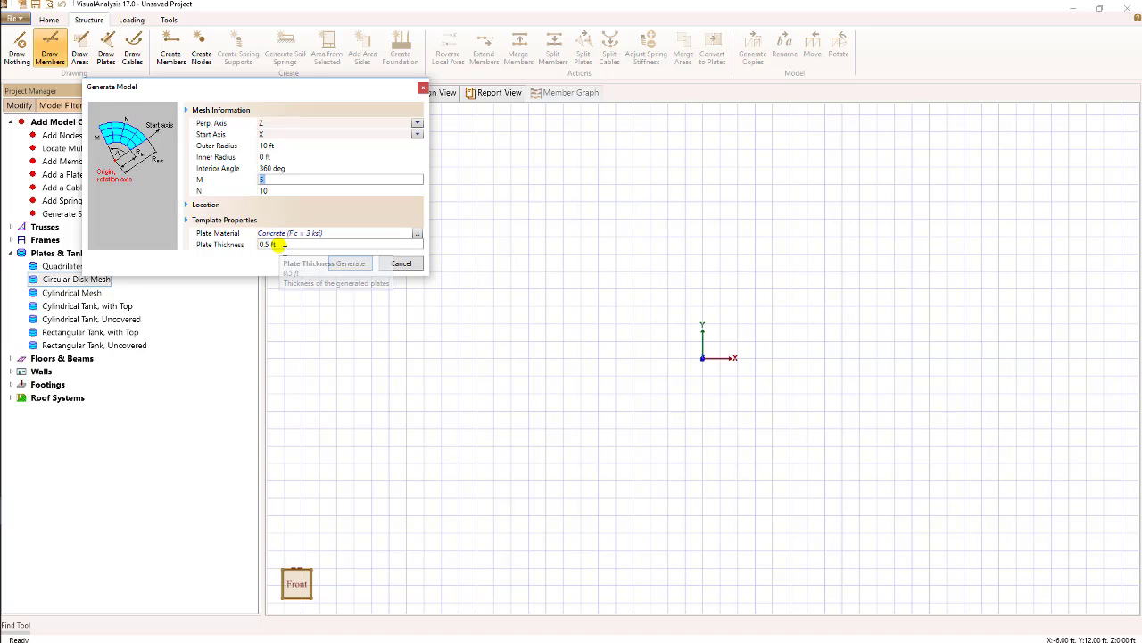
left_click(325, 263)
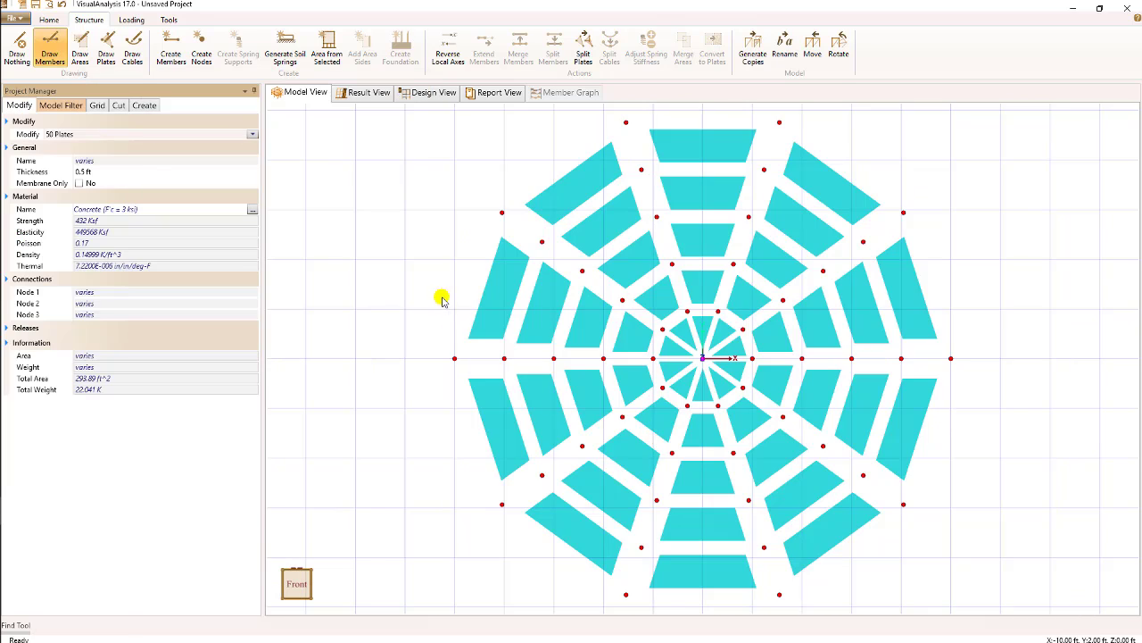